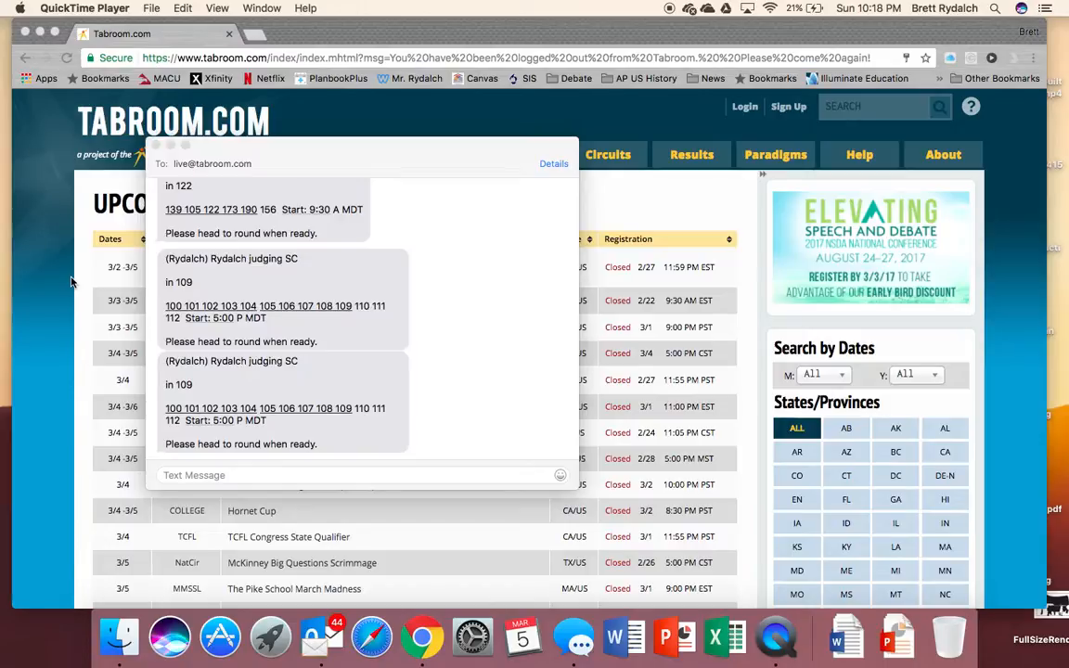
mouse_move(293, 274)
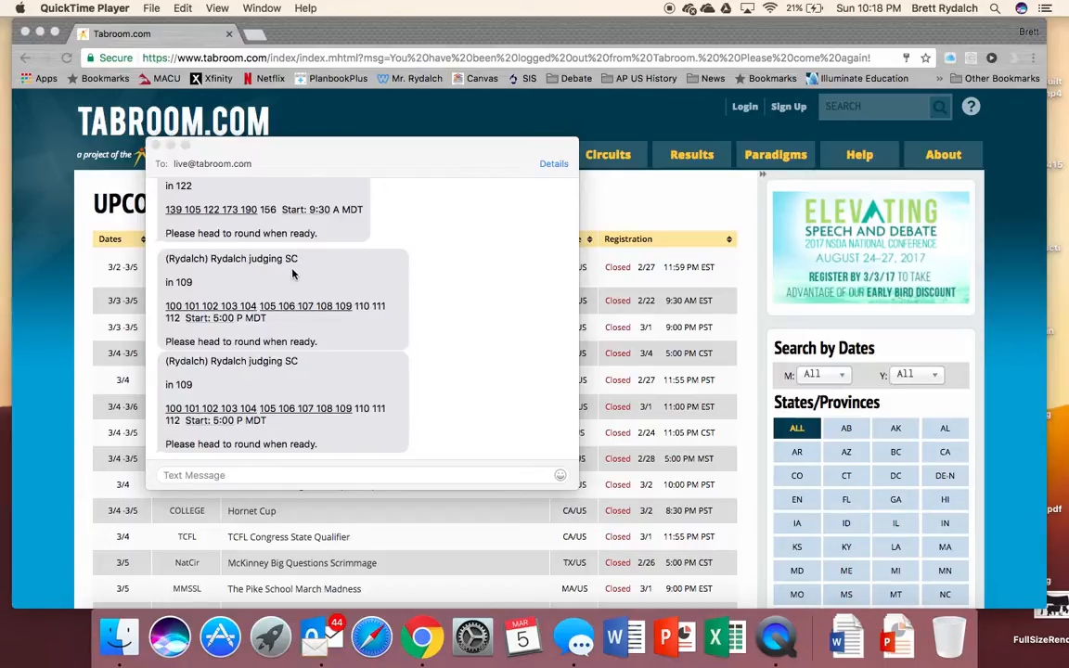
mouse_move(351, 317)
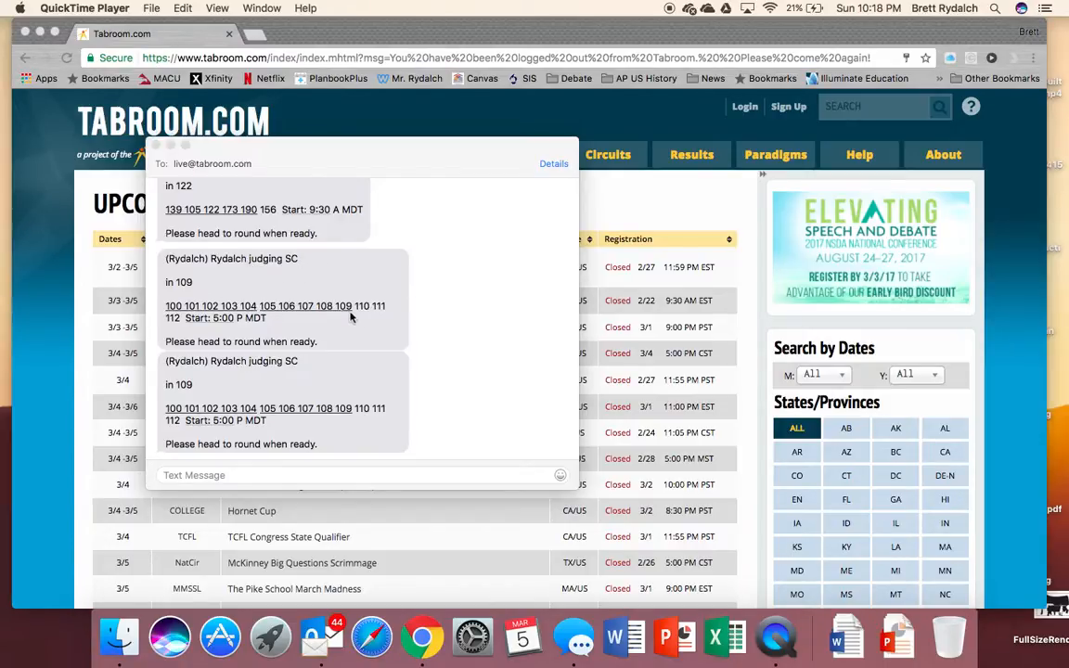
mouse_move(330, 338)
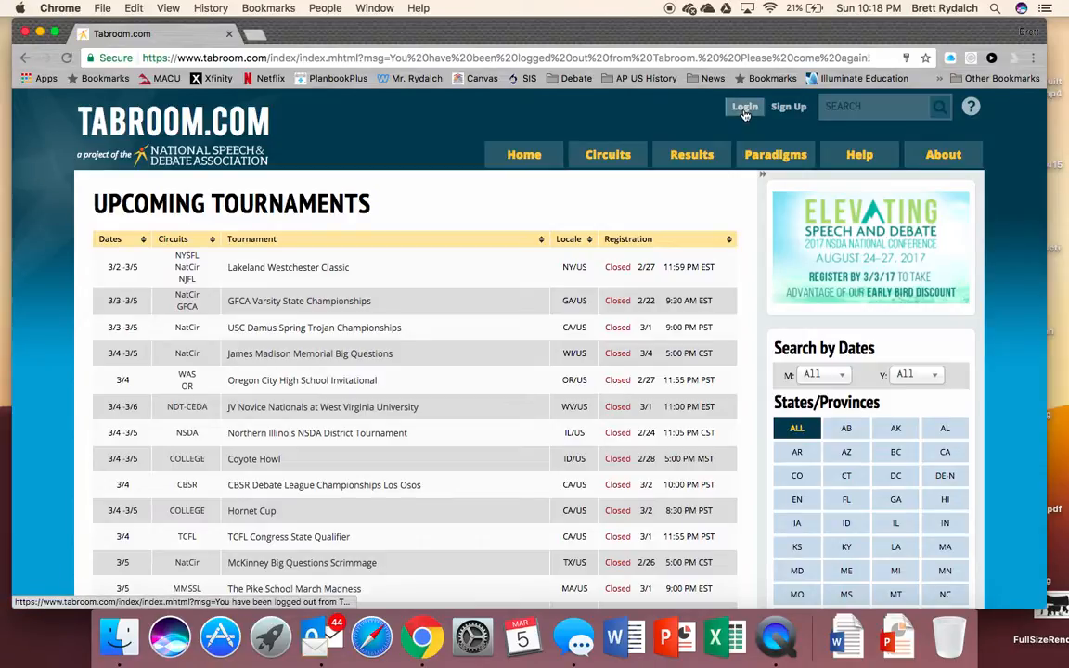
left_click(744, 106)
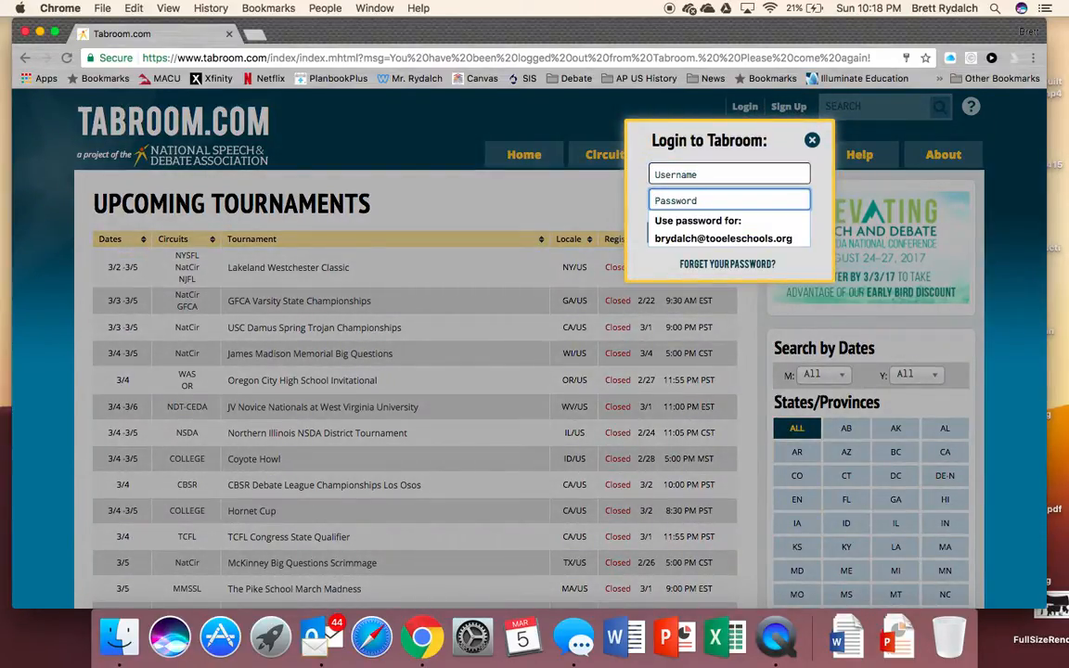
type("rydalchb")
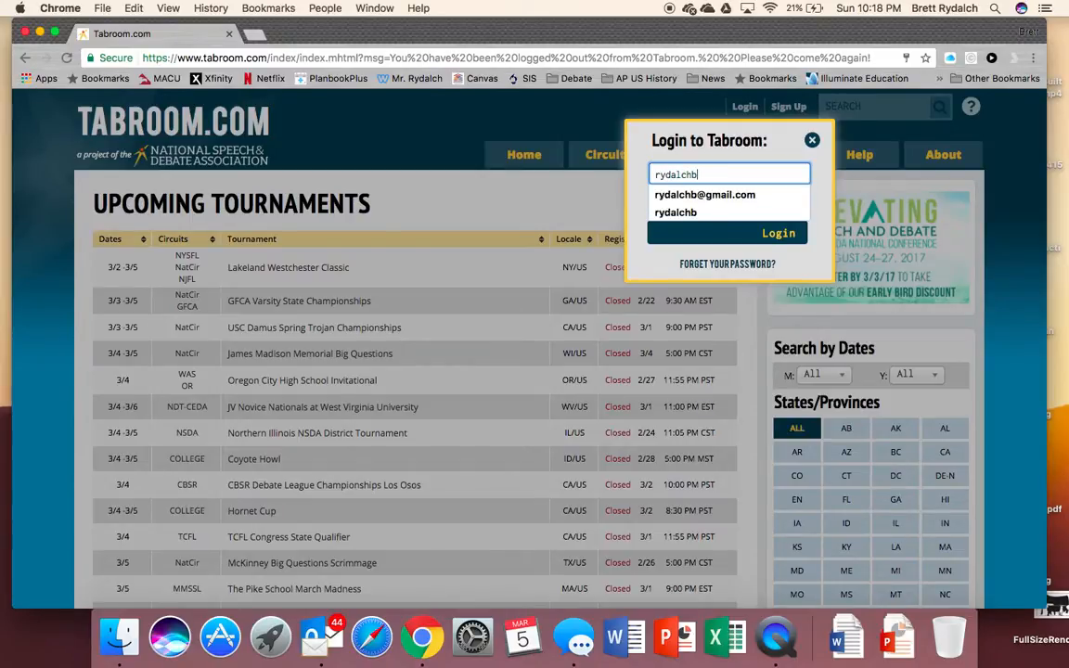
left_click(705, 195)
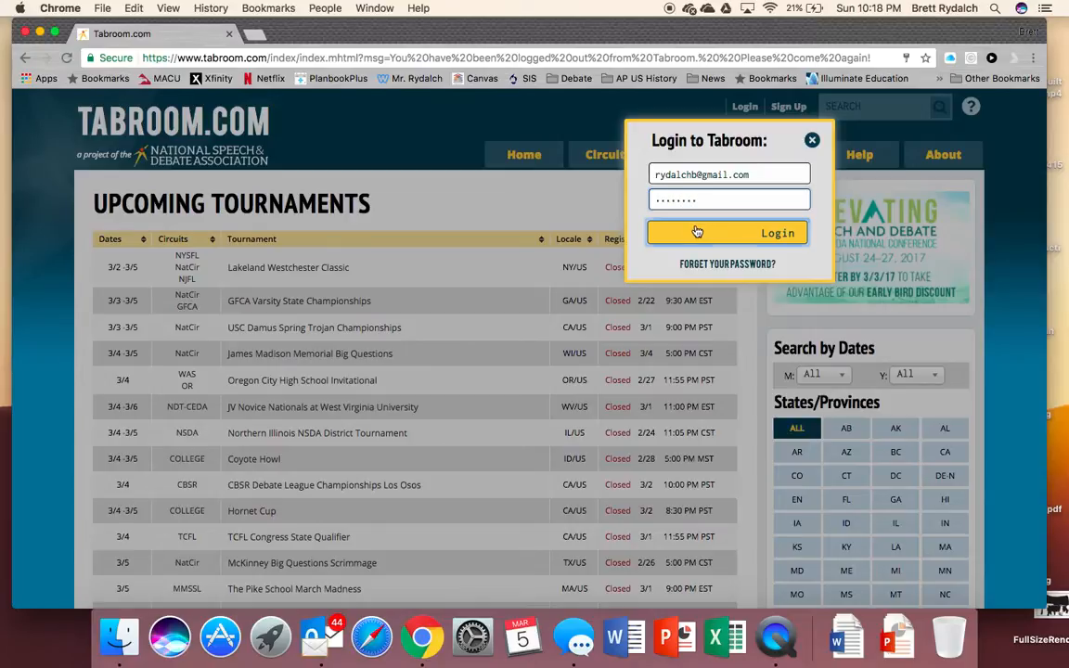
left_click(729, 233)
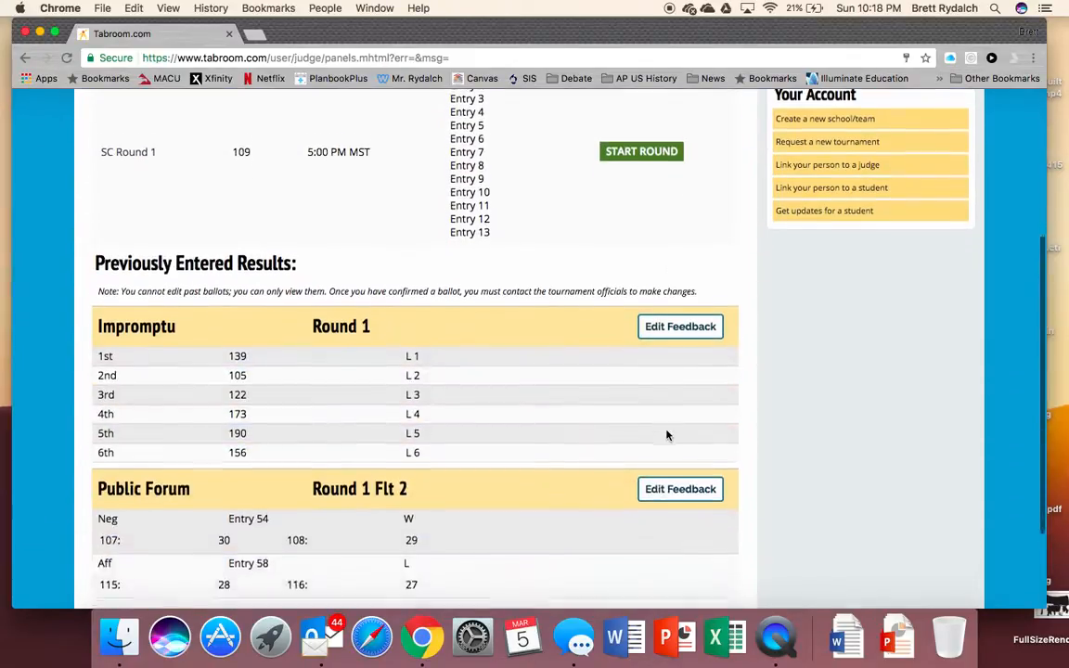
Step: Start the SC Round 1 ballot in Room 109 from Current Ballots
scroll("down", 3)
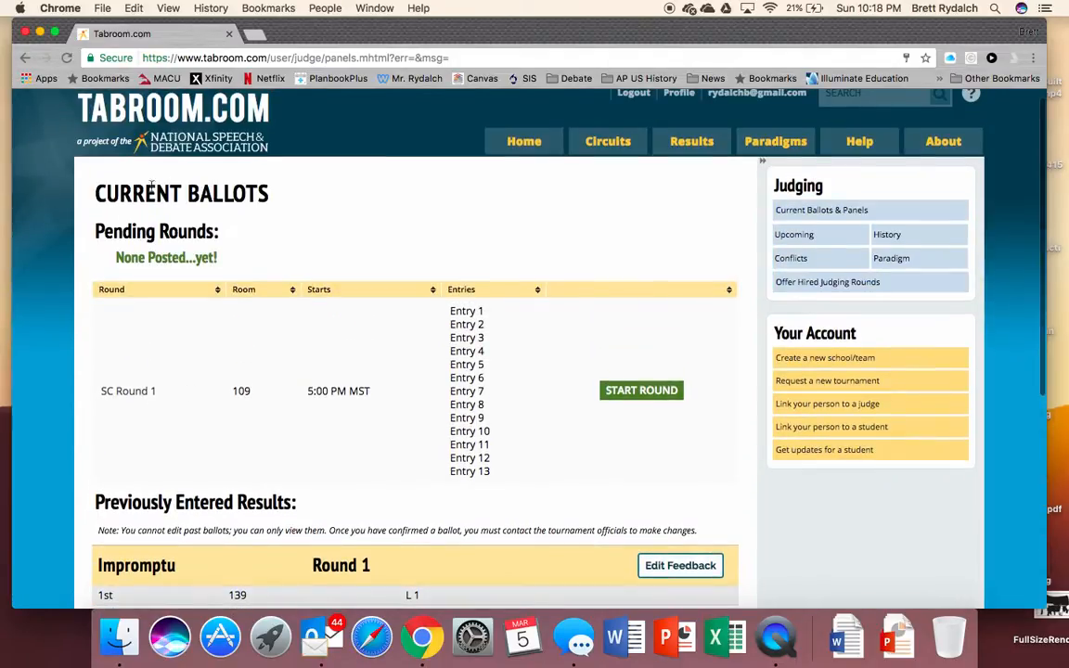
scroll("down", 3)
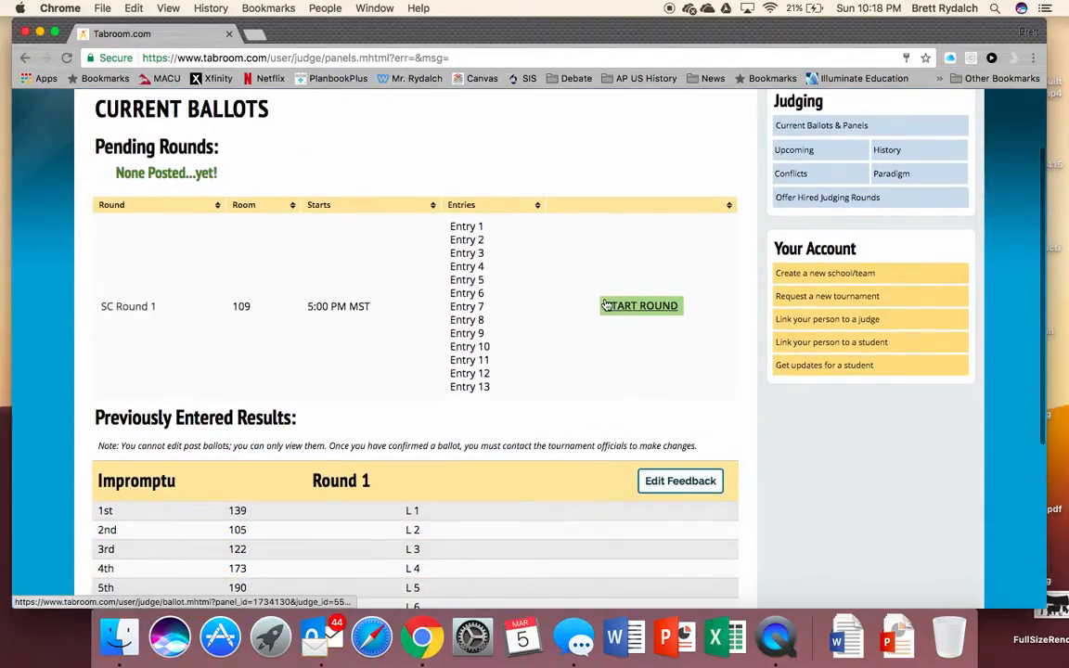
left_click(641, 304)
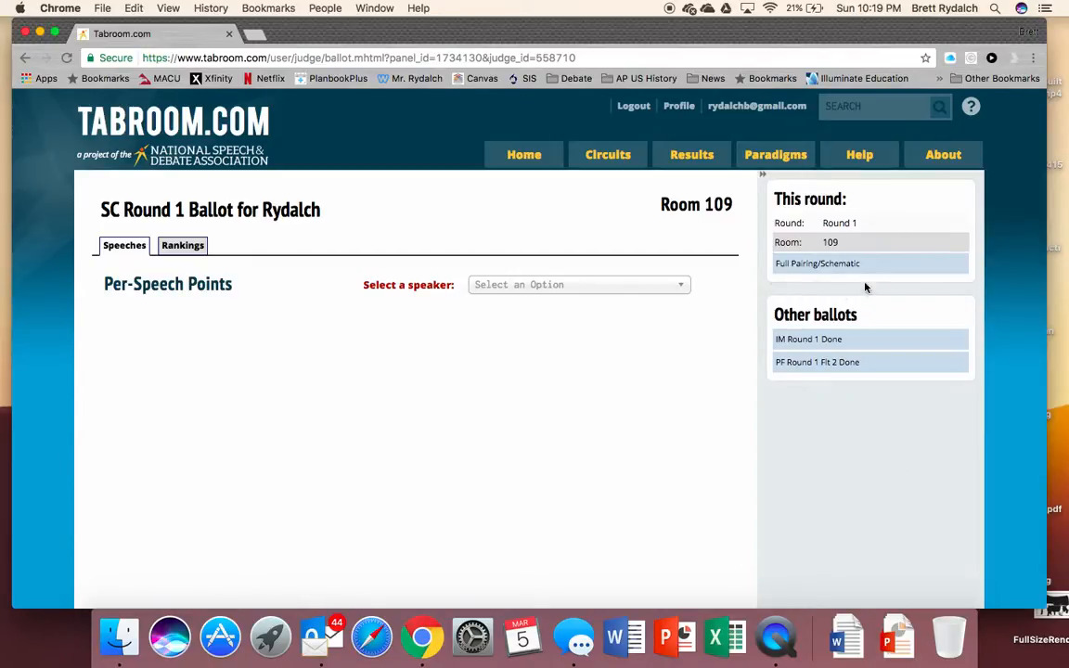
mouse_move(727, 388)
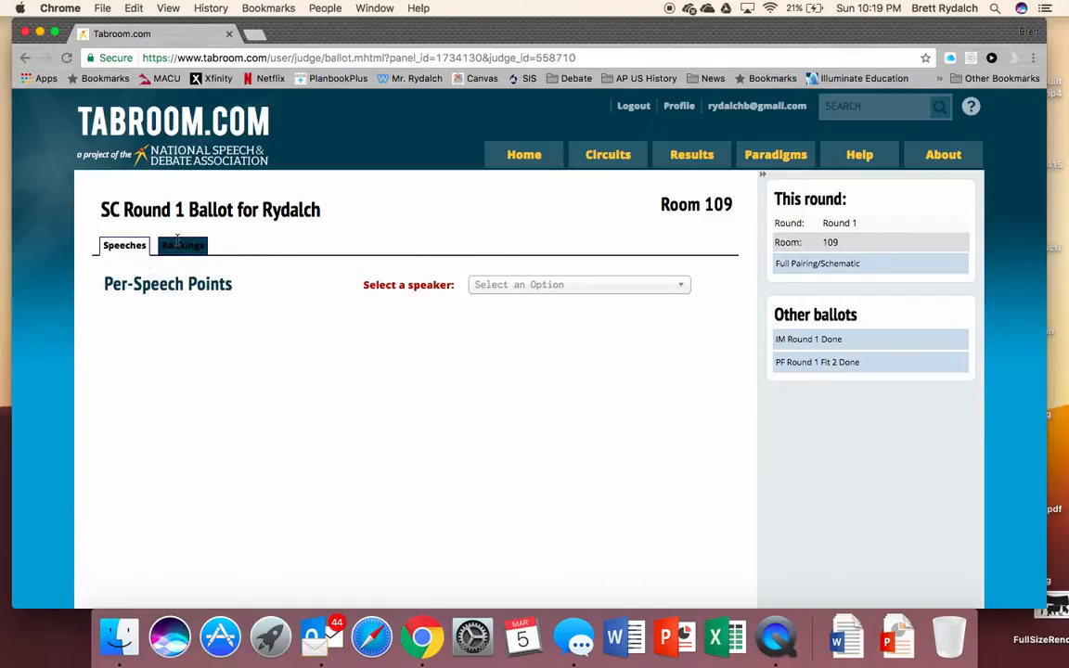
Step: Enter ranks 1–13 for Congress entries 100 through 112 in the Rankings view
left_click(182, 245)
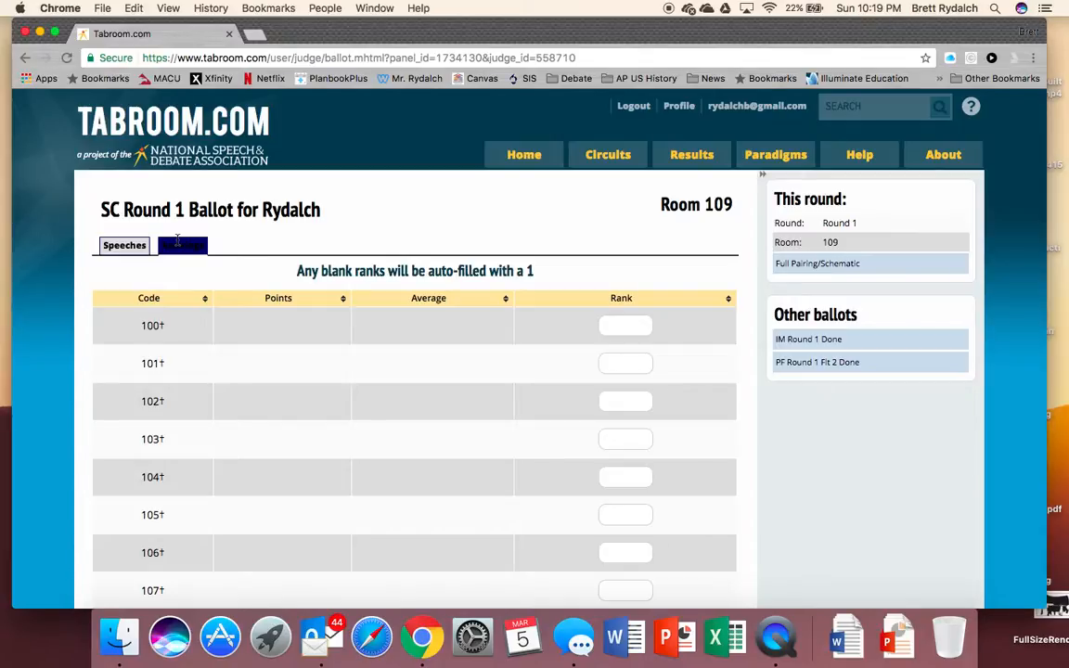
scroll("down", 3)
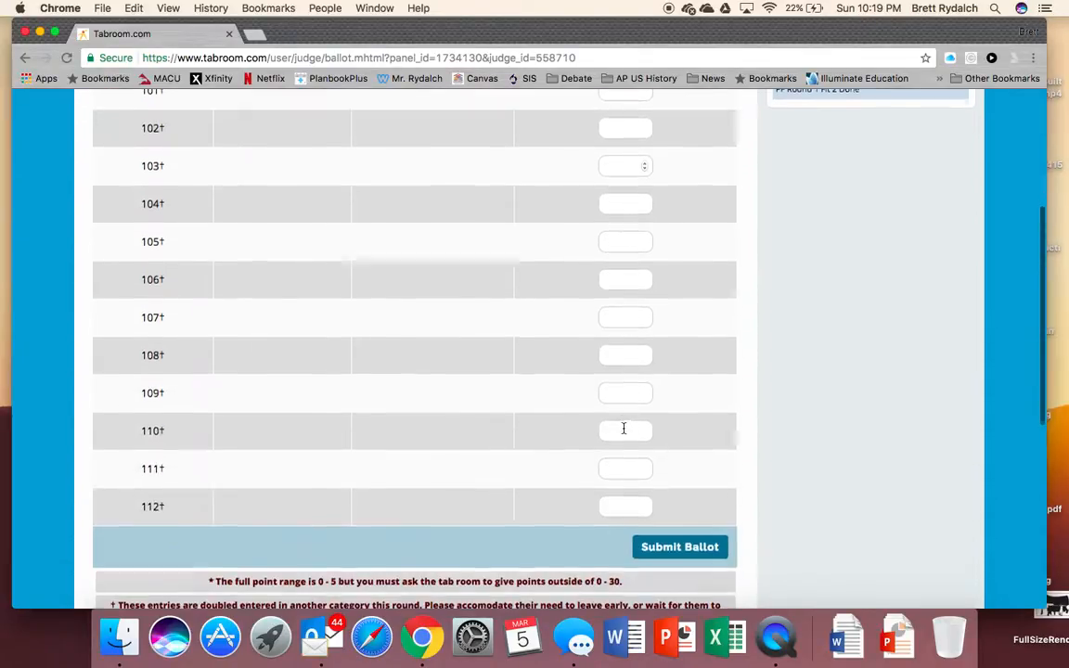
scroll("down", 3)
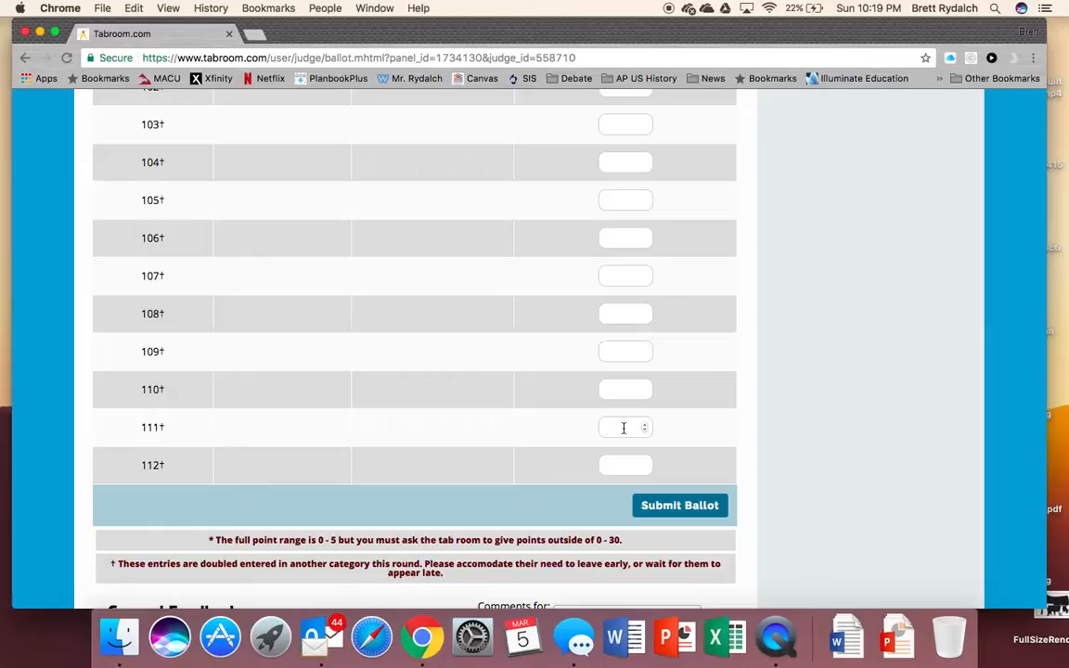
mouse_move(349, 516)
type("4")
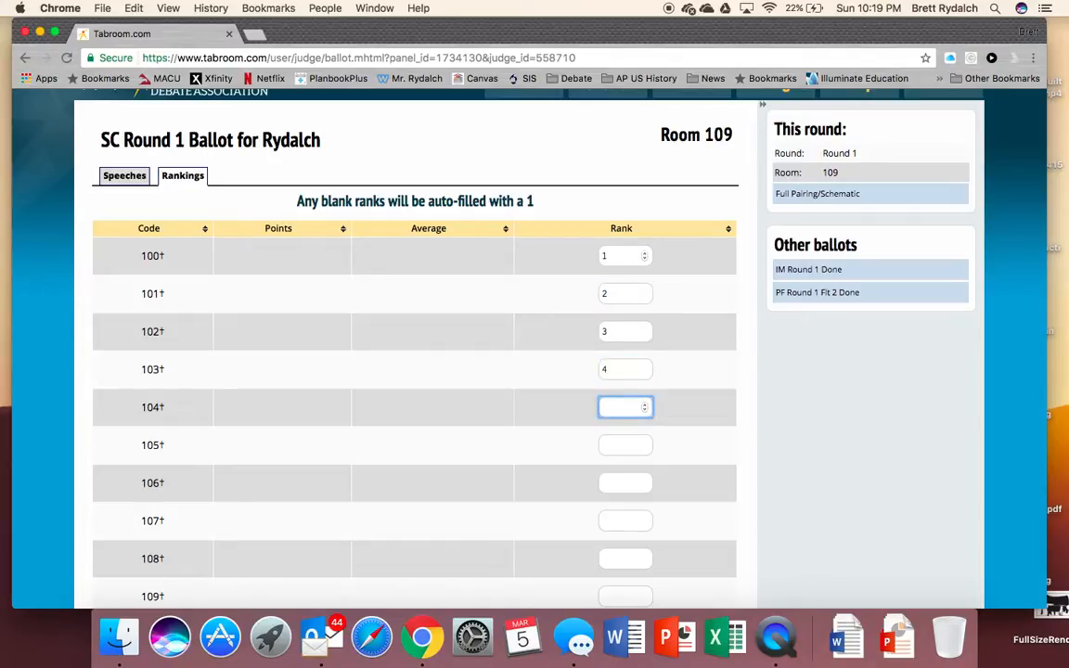
type("5")
left_click(626, 596)
type("10")
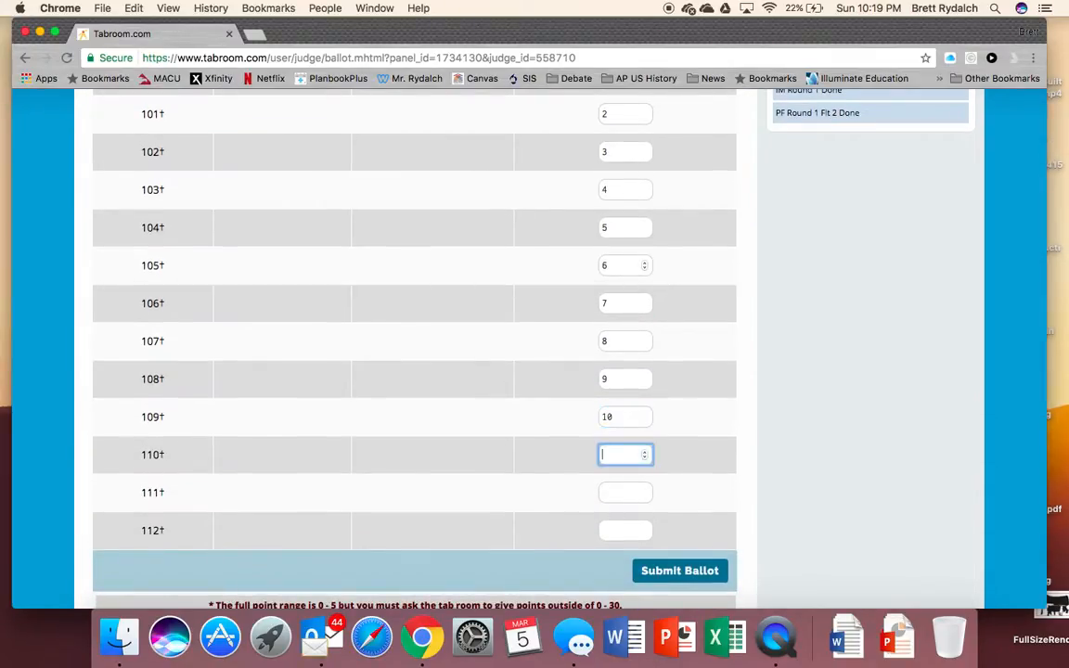
type("13")
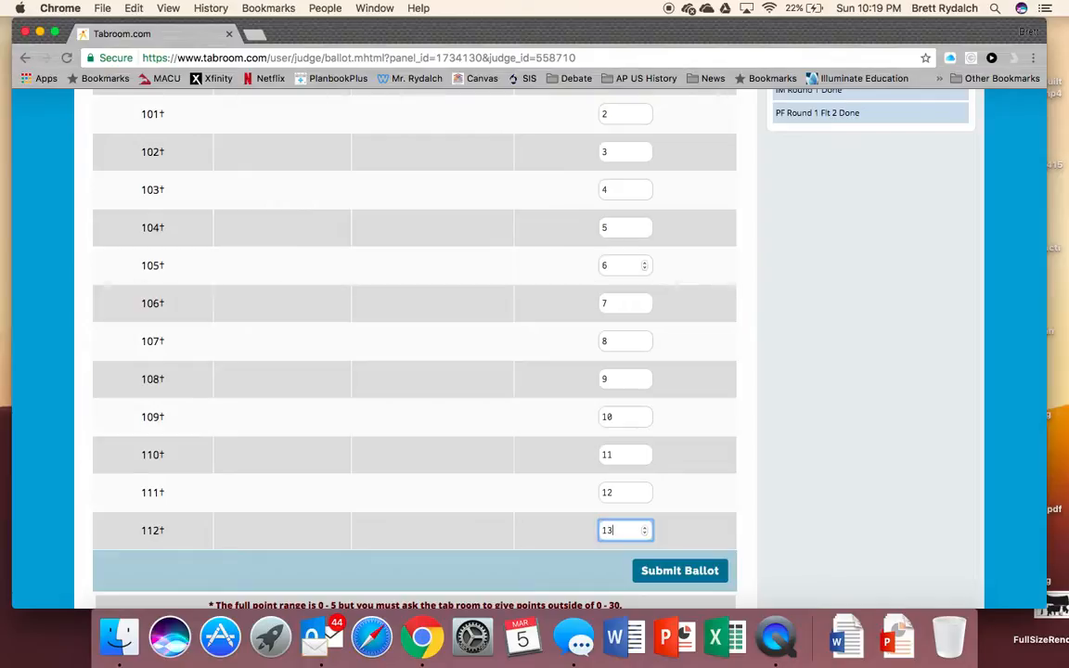
scroll("down", 3)
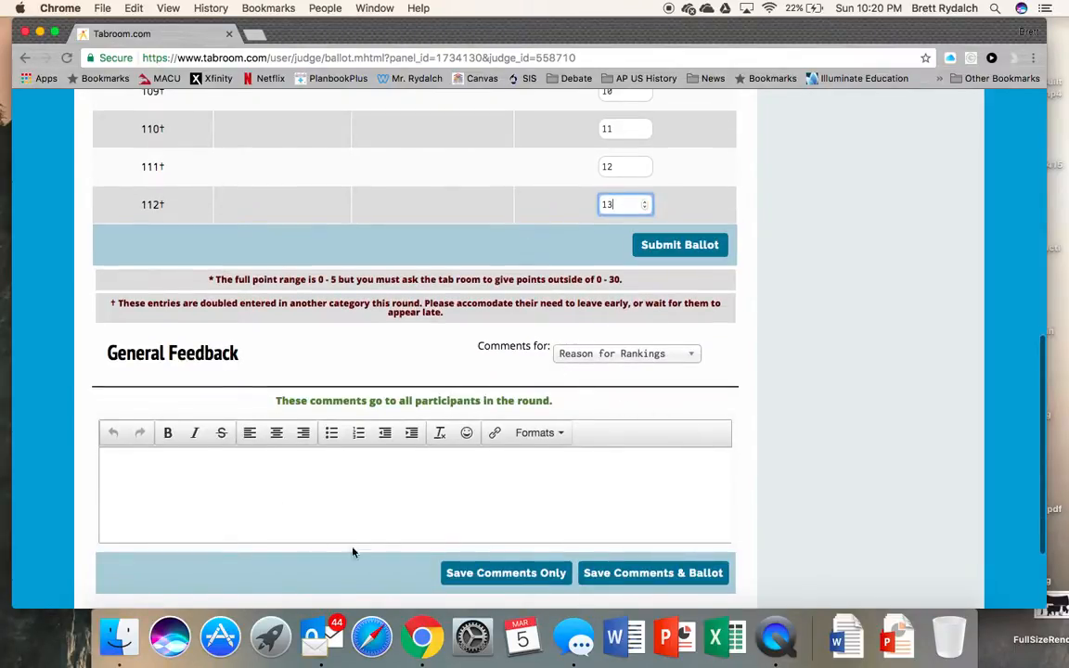
mouse_move(449, 482)
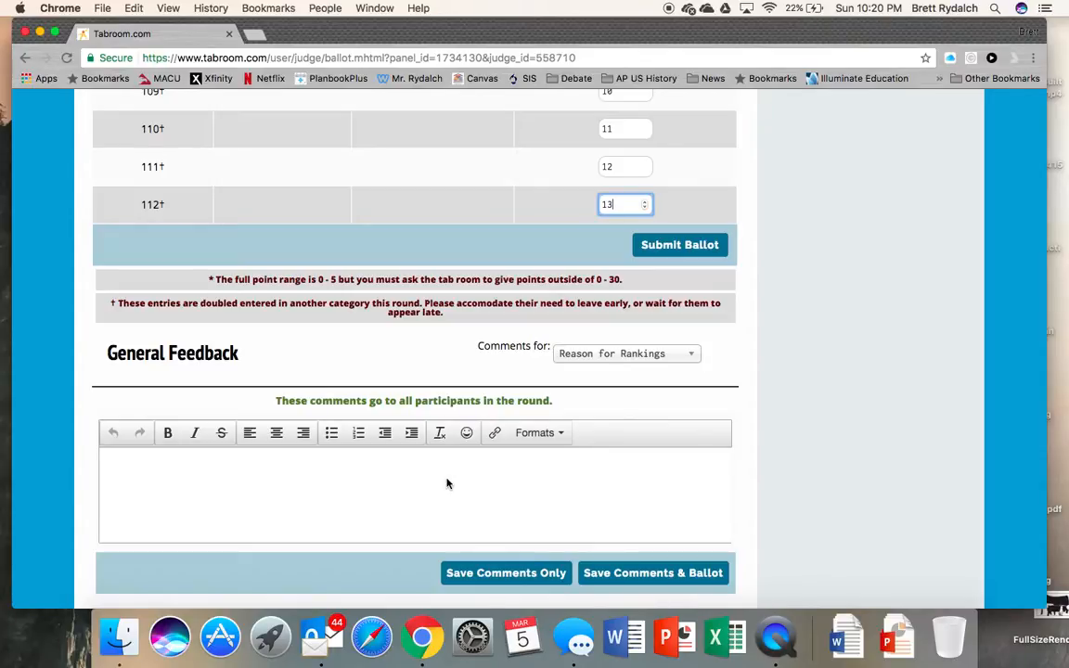
mouse_move(594, 393)
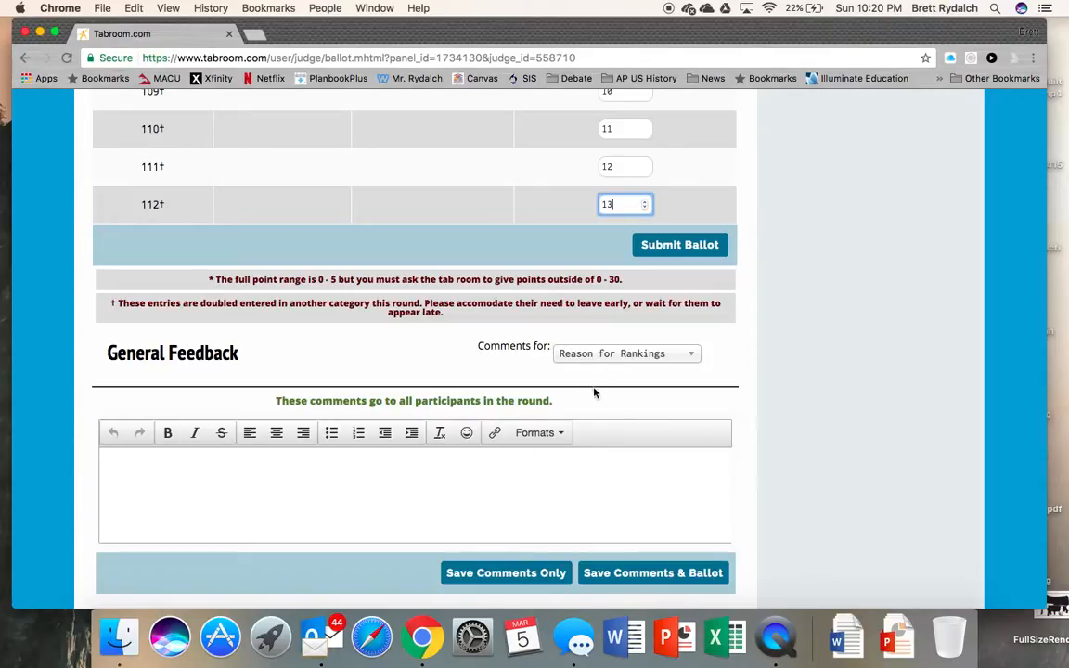
Step: Pick a recipient in the Comments-for dropdown, then return to the Speeches points view
left_click(624, 353)
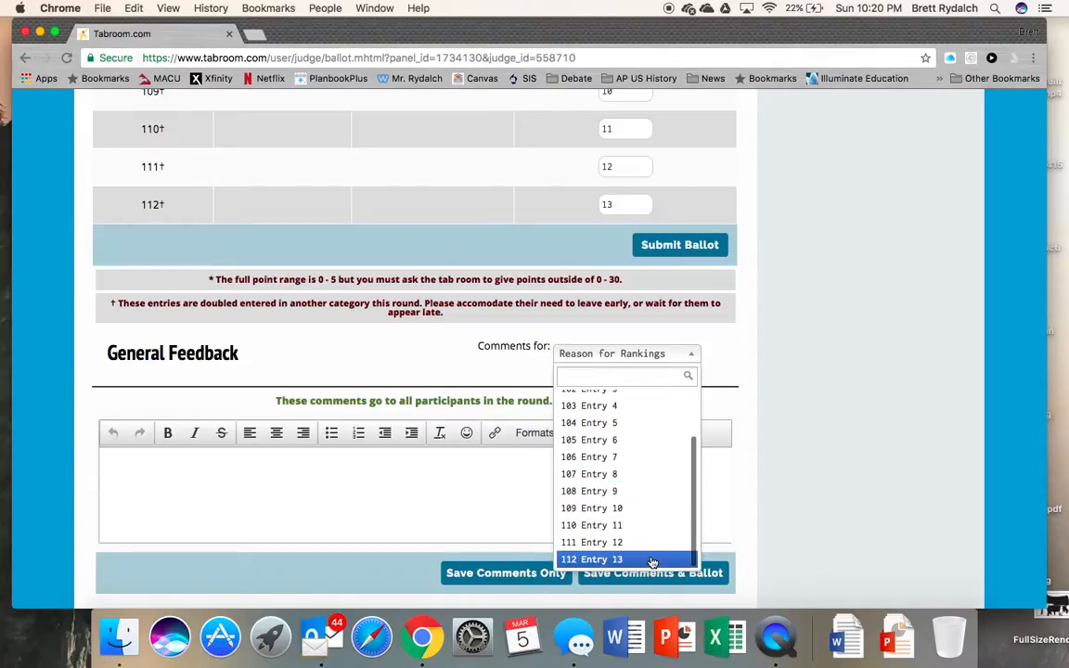
left_click(588, 440)
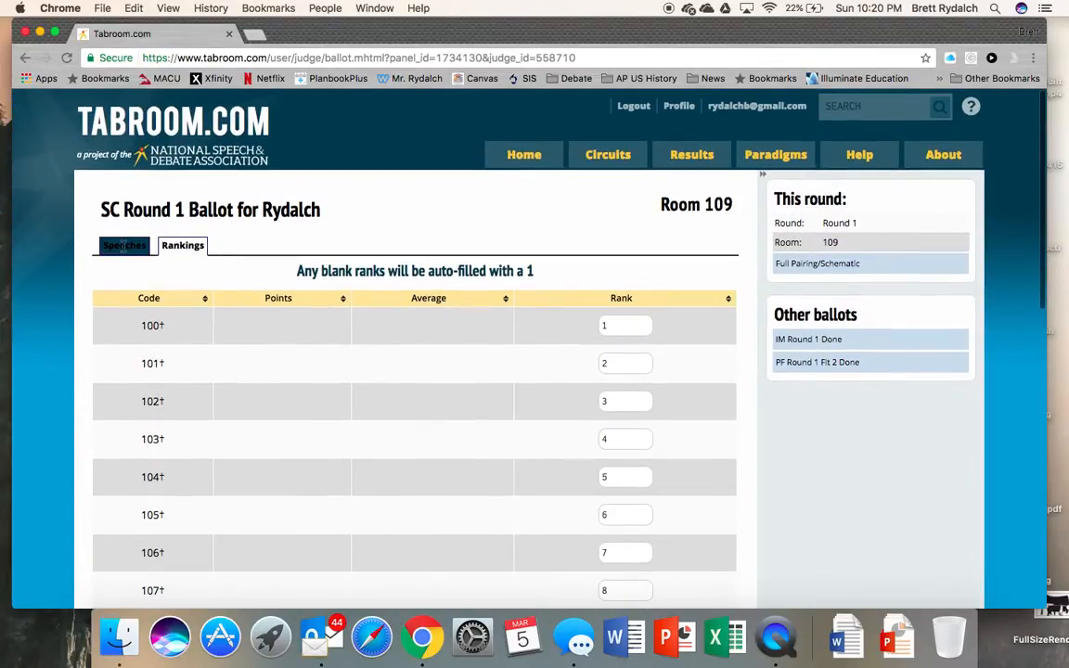
left_click(122, 245)
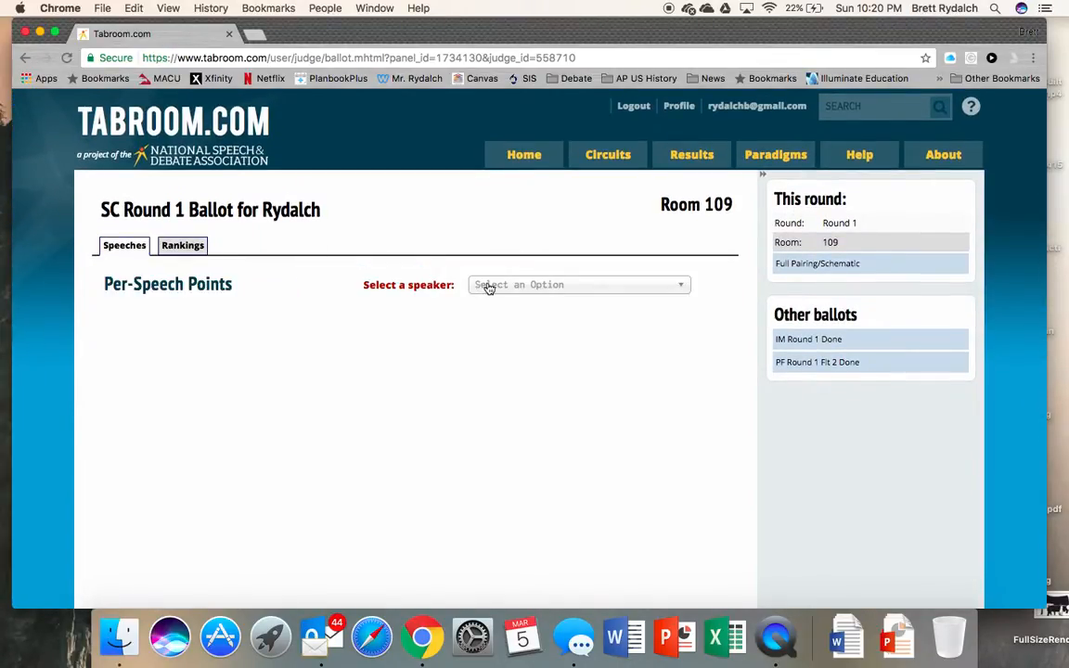
Step: Select 103 - Entry 4 as the speaker to score, then resume ranking back in Rankings
left_click(579, 284)
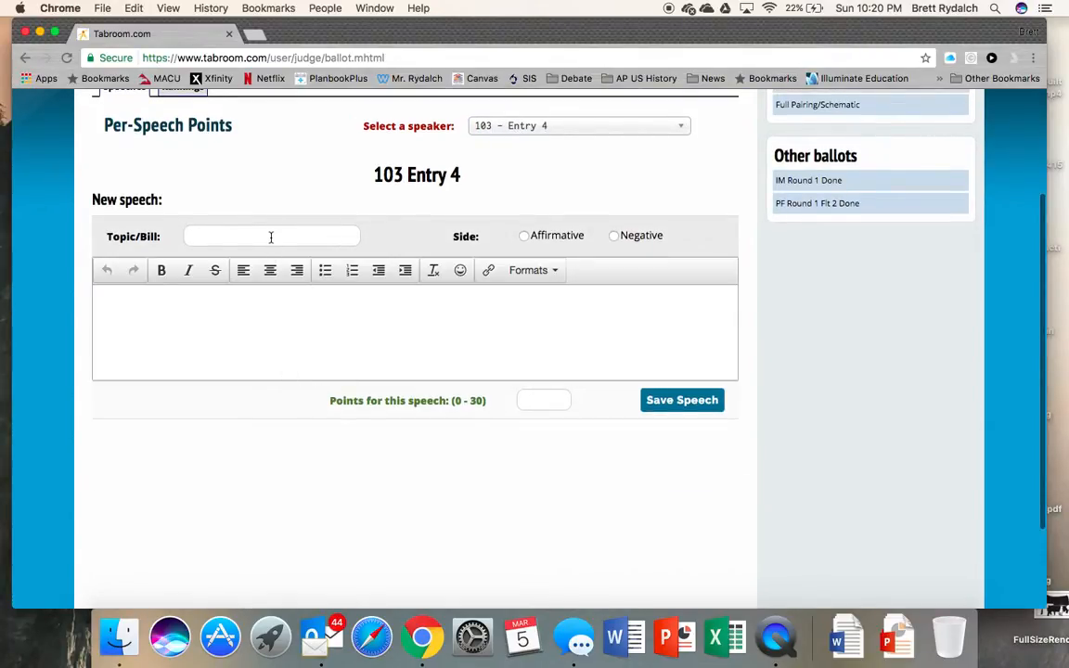
left_click(271, 234)
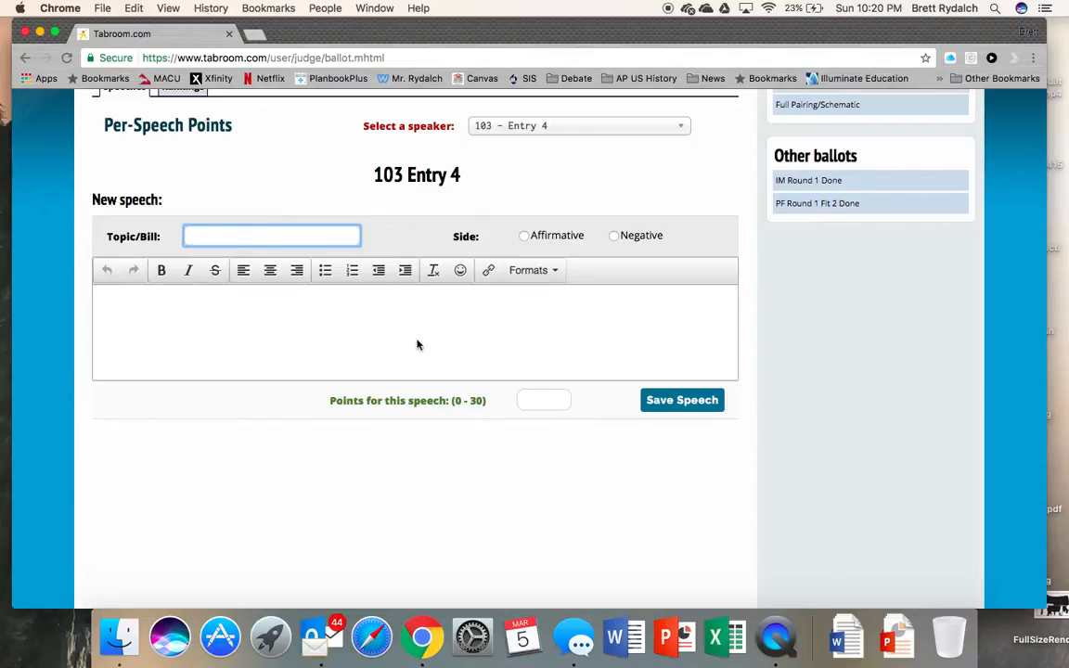
mouse_move(594, 338)
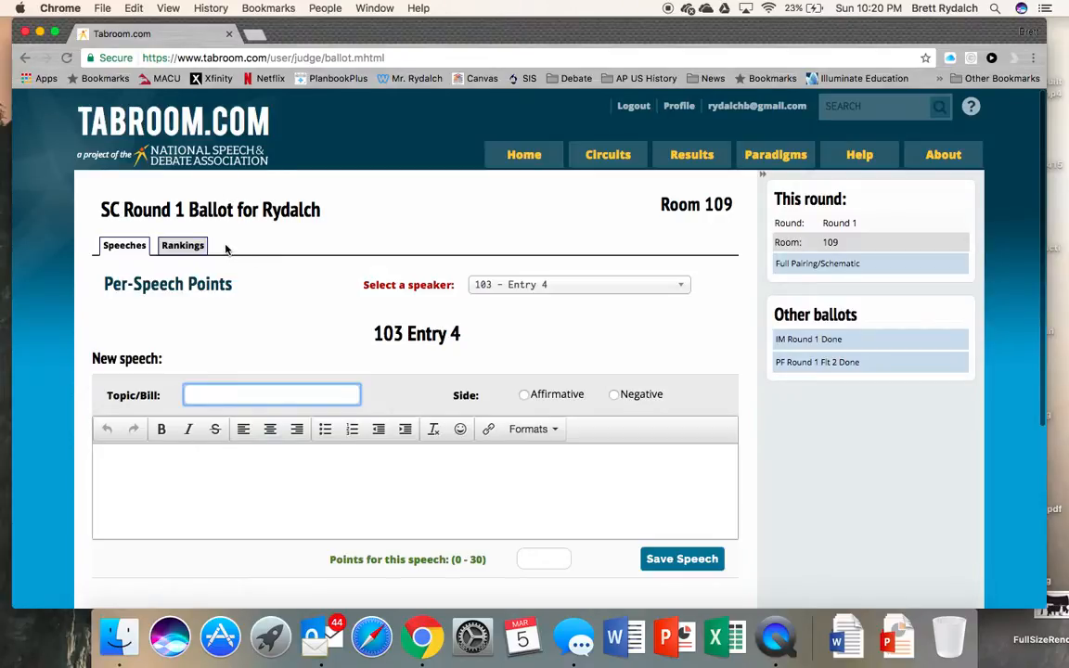
mouse_move(297, 430)
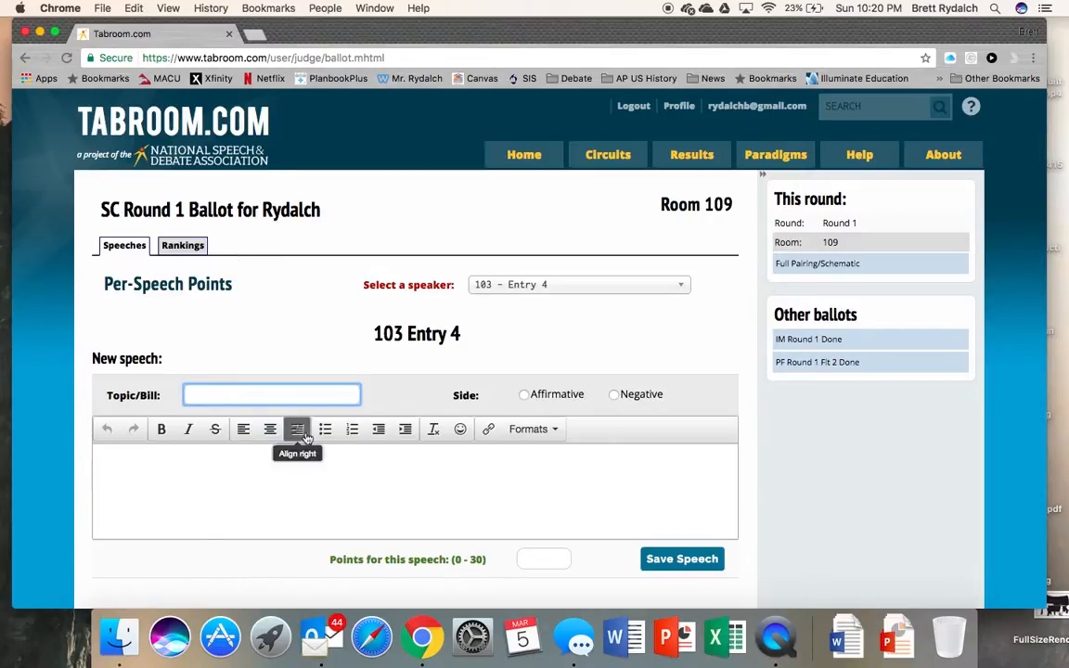
mouse_move(364, 484)
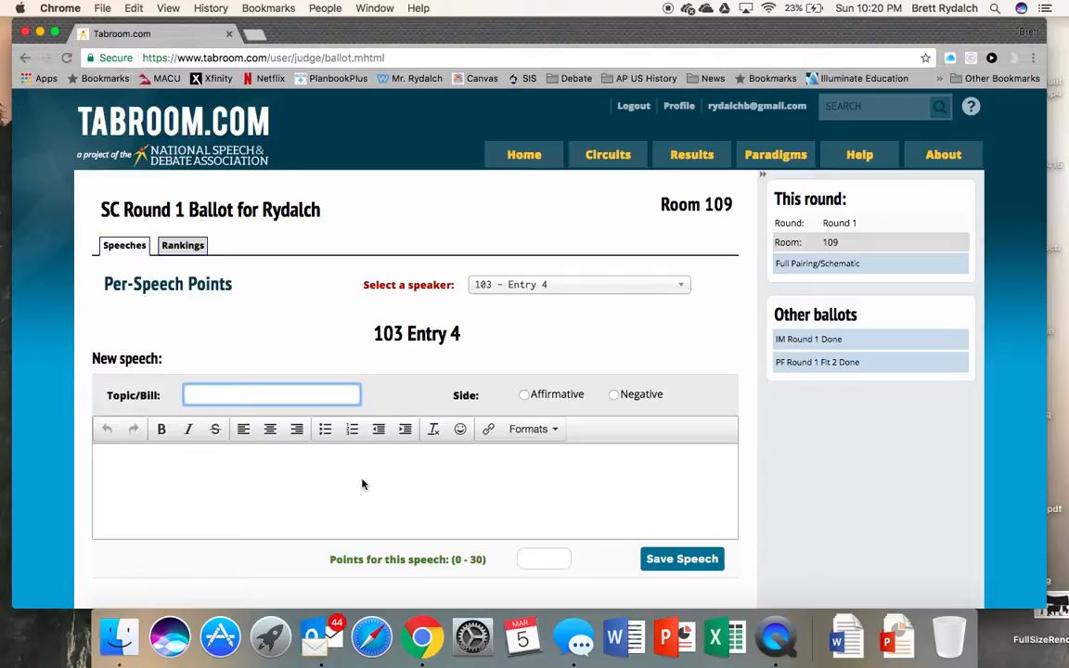
left_click(182, 245)
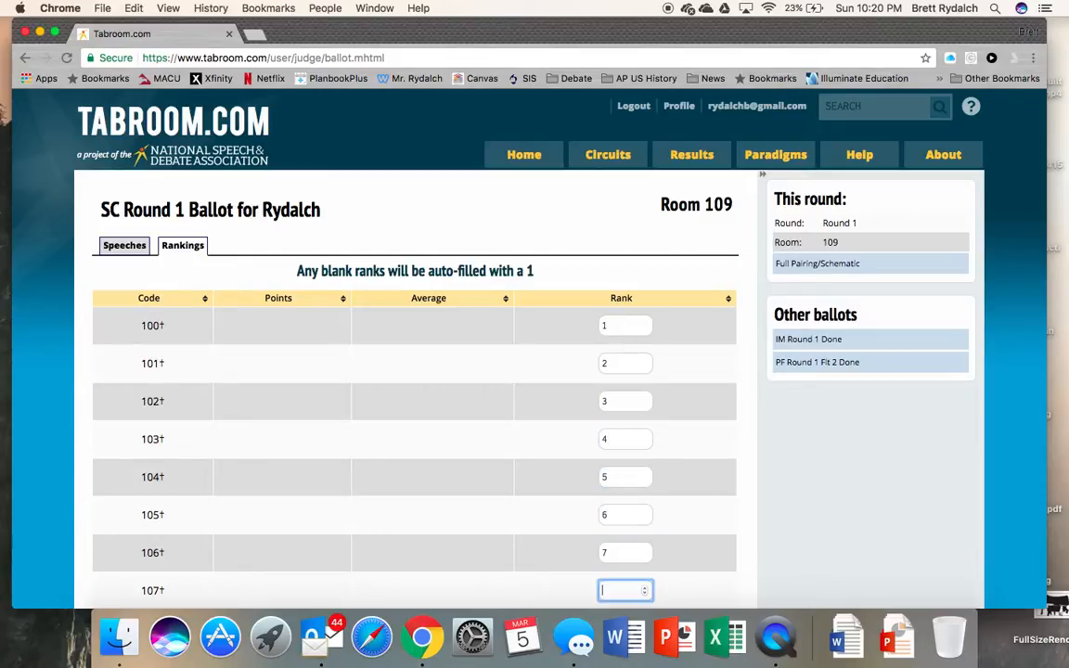
type("1")
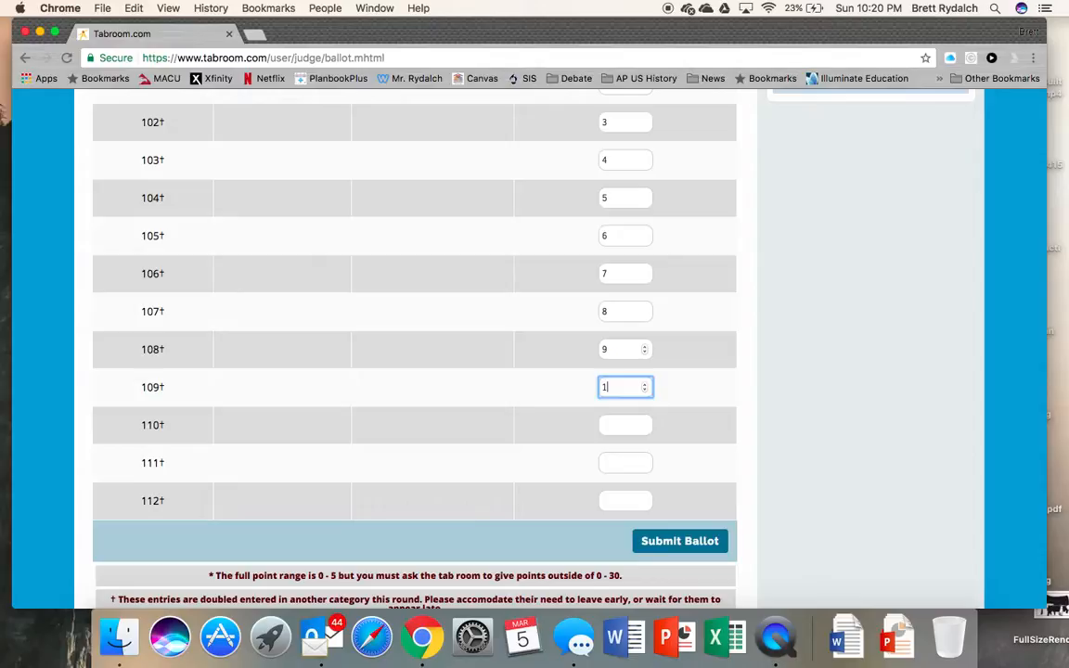
Step: Rank entries 109–112 as 10–13, write 'You all did great.' as feedback, and save the ballot
left_click(622, 501)
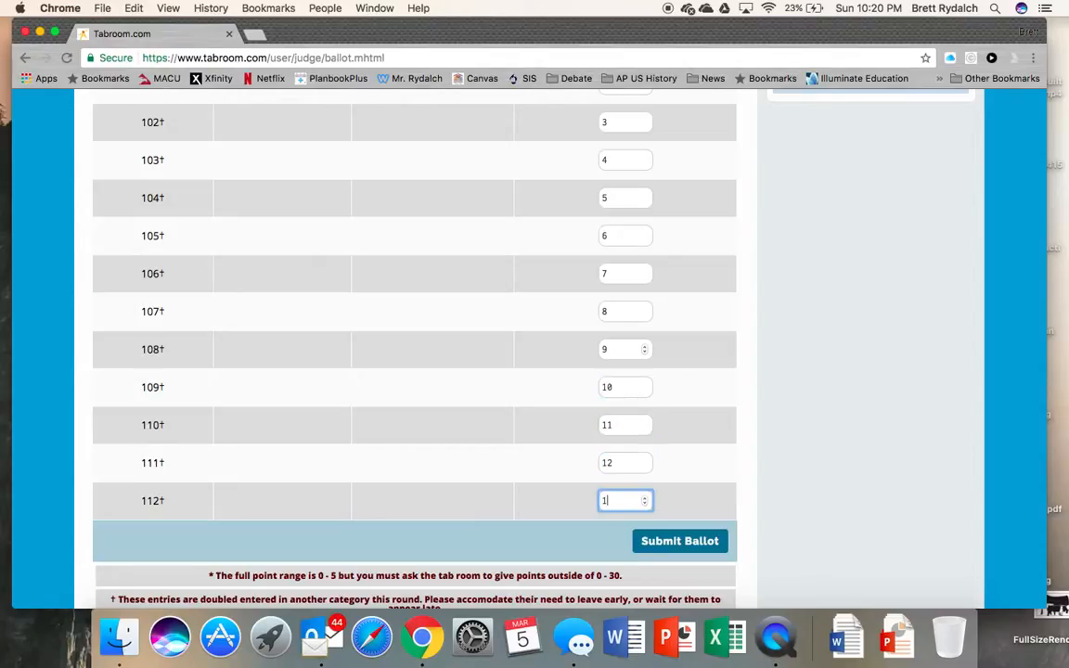
type("3")
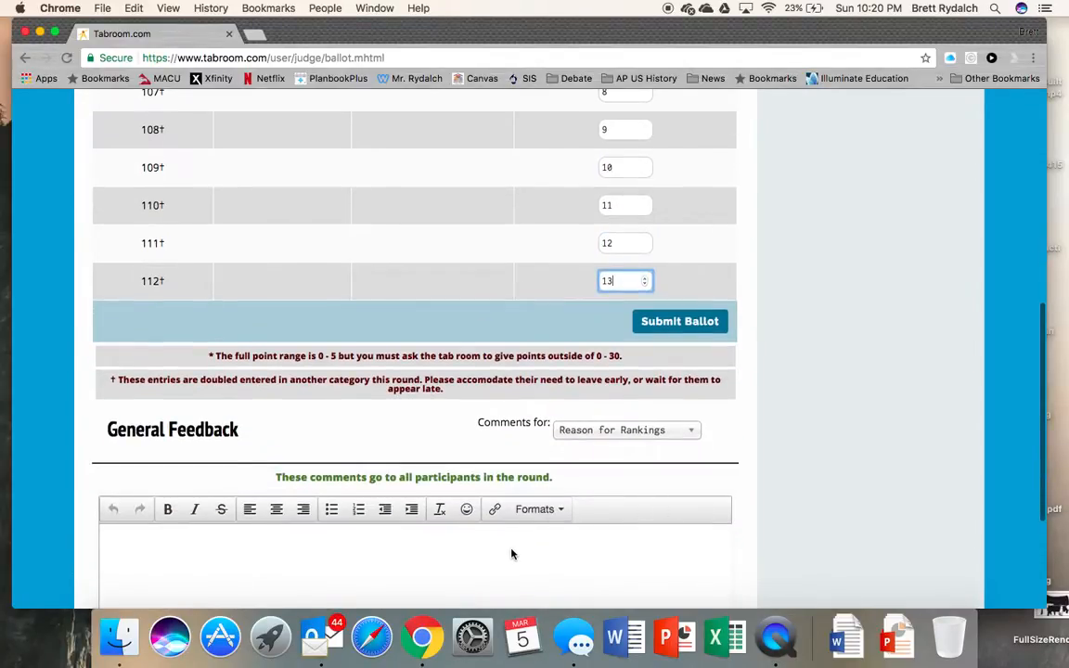
type("You all did great.")
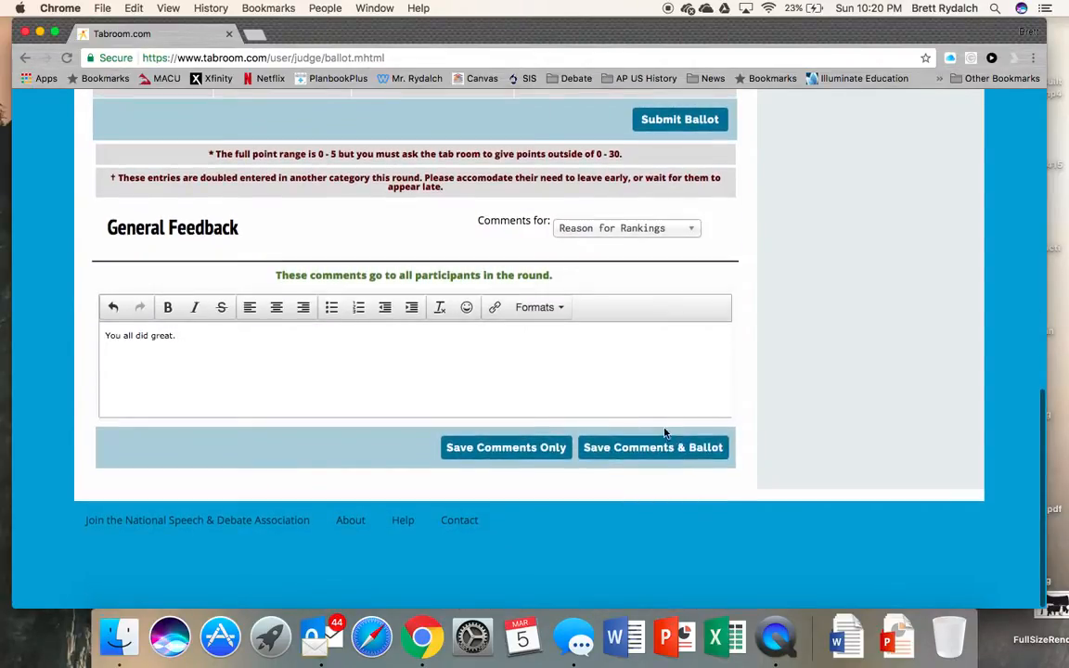
left_click(653, 447)
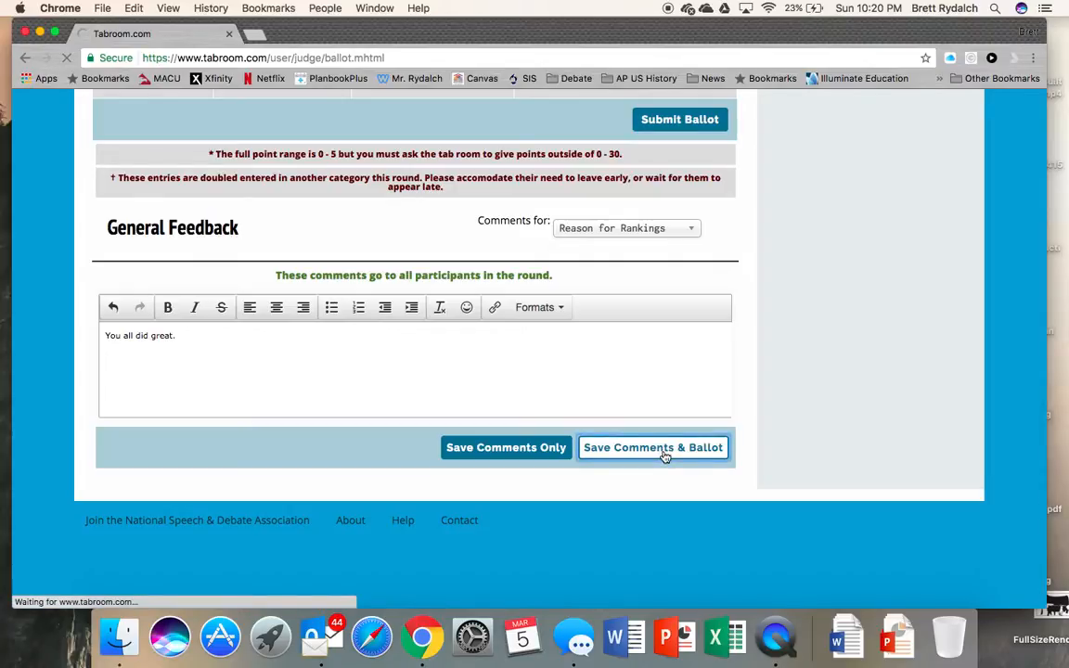
Step: Review the ranking confirmation table and confirm the thirteen rankings as correct
left_click(654, 447)
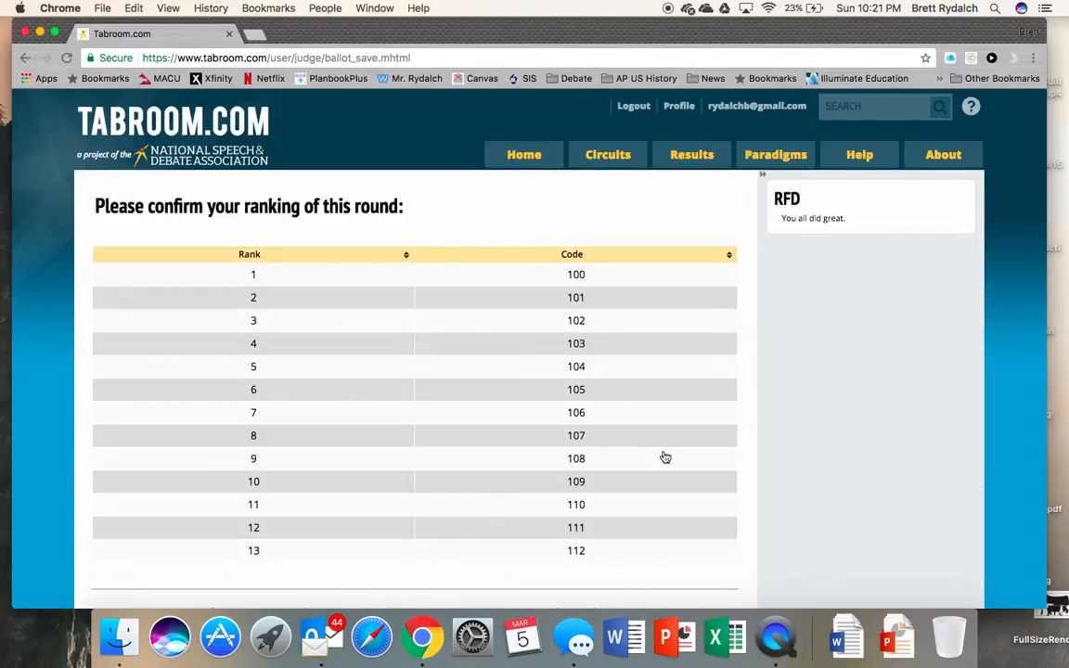
scroll("down", 3)
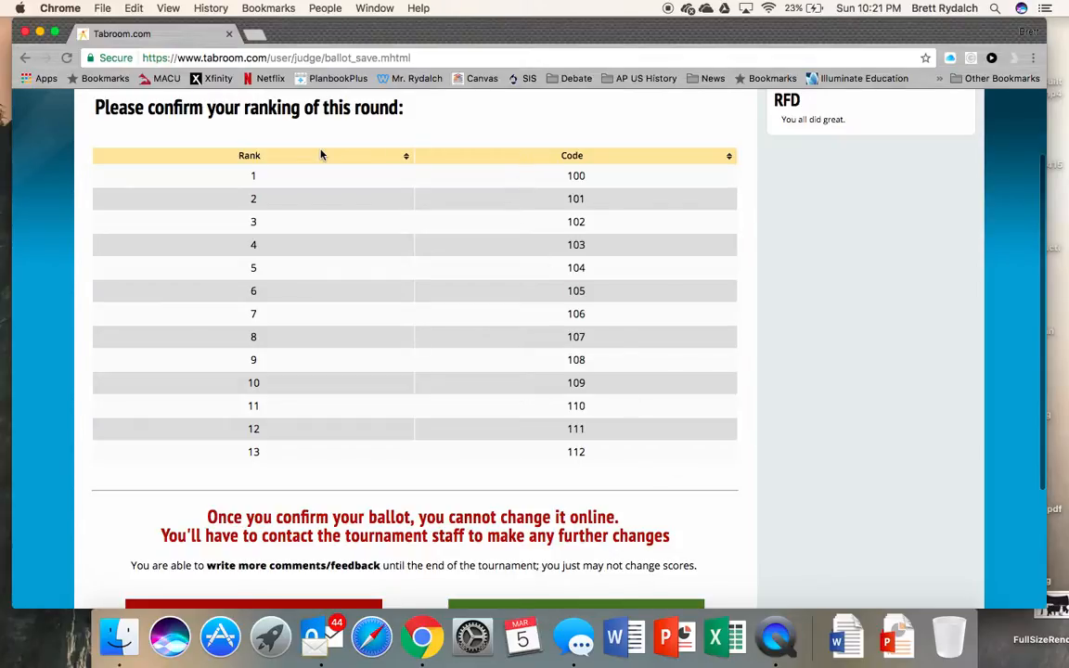
mouse_move(302, 308)
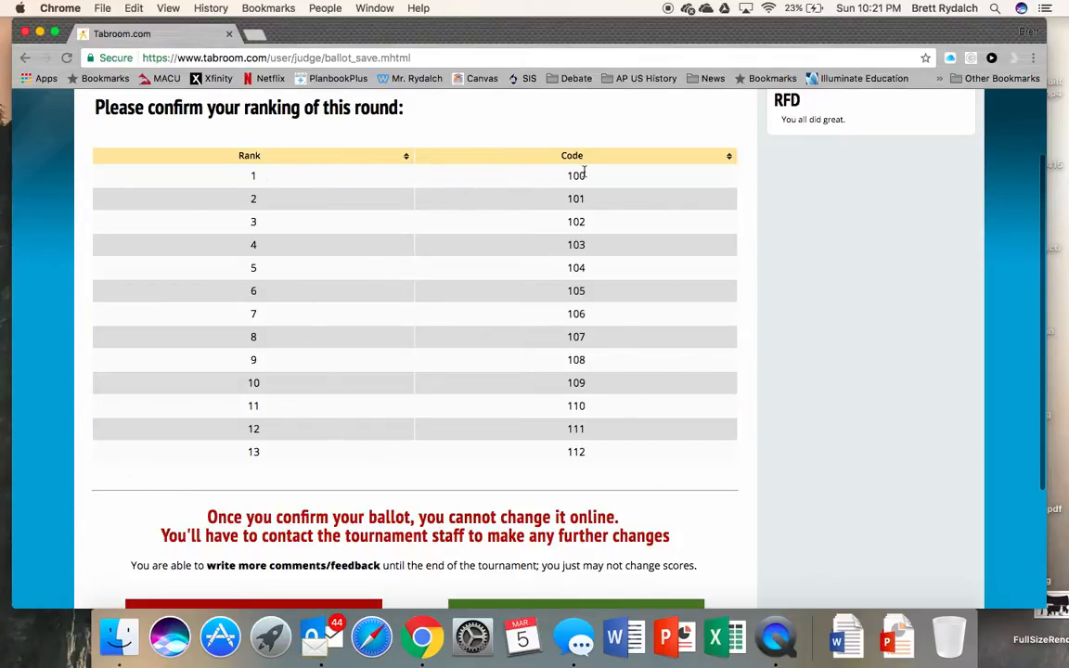
mouse_move(249, 480)
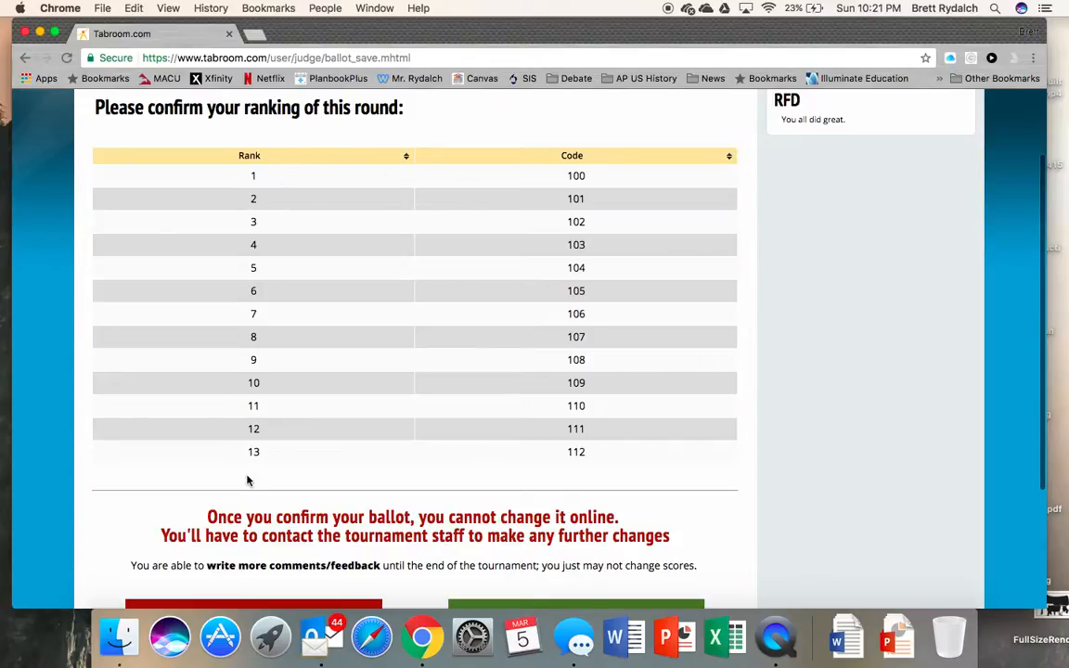
scroll("up", 3)
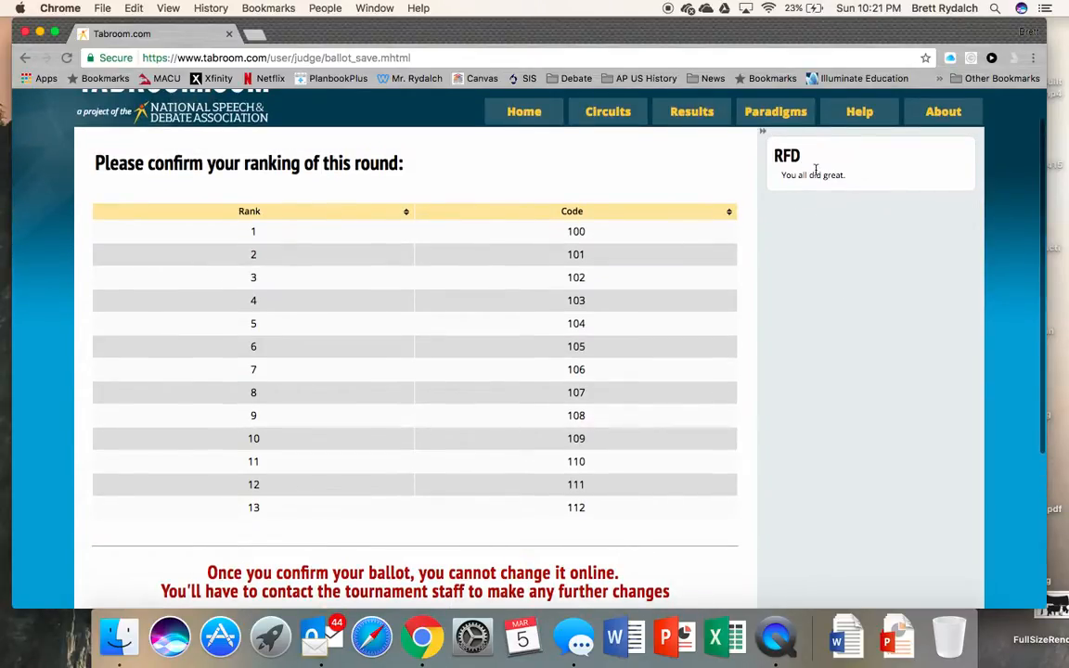
scroll("down", 3)
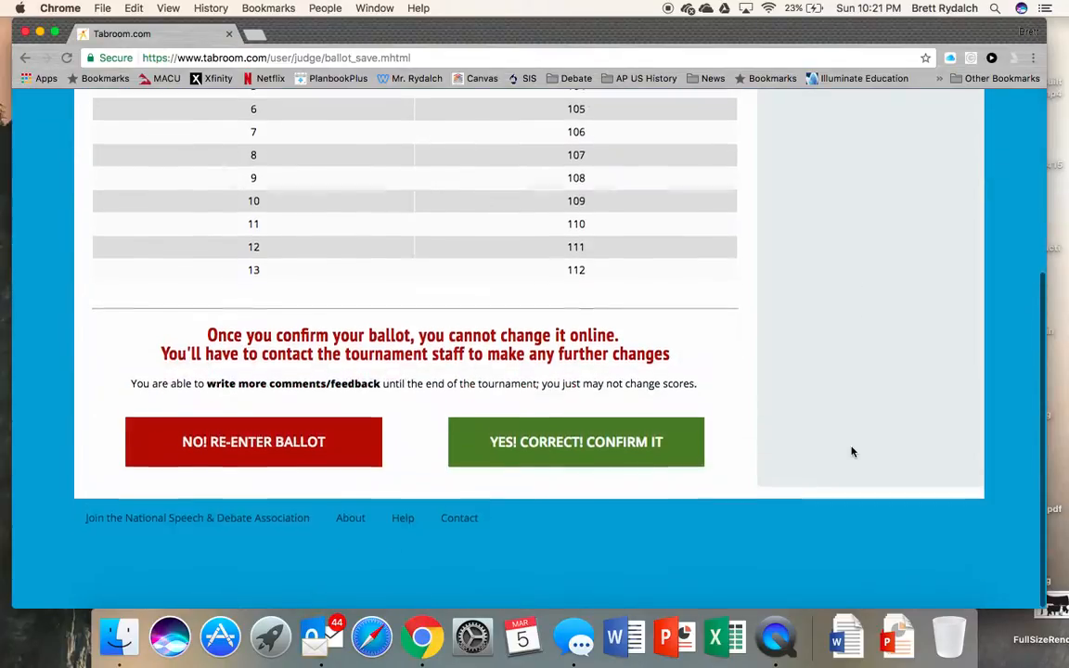
left_click(575, 442)
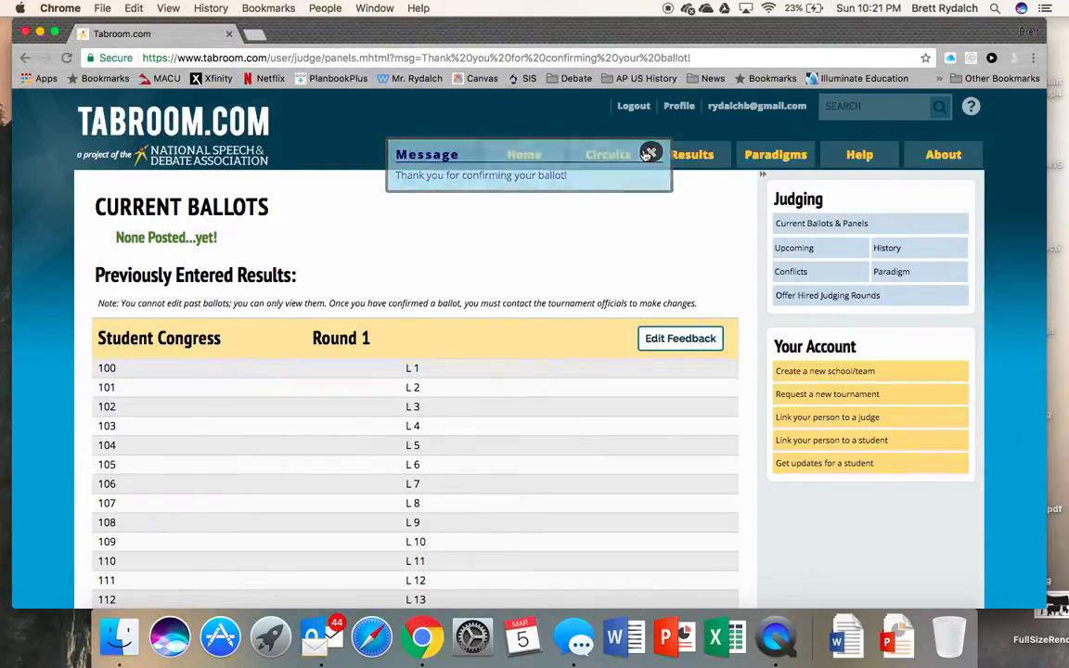
Step: Scroll the Previously Entered Results toward the Student Congress Round 1 ballot
scroll("down", 3)
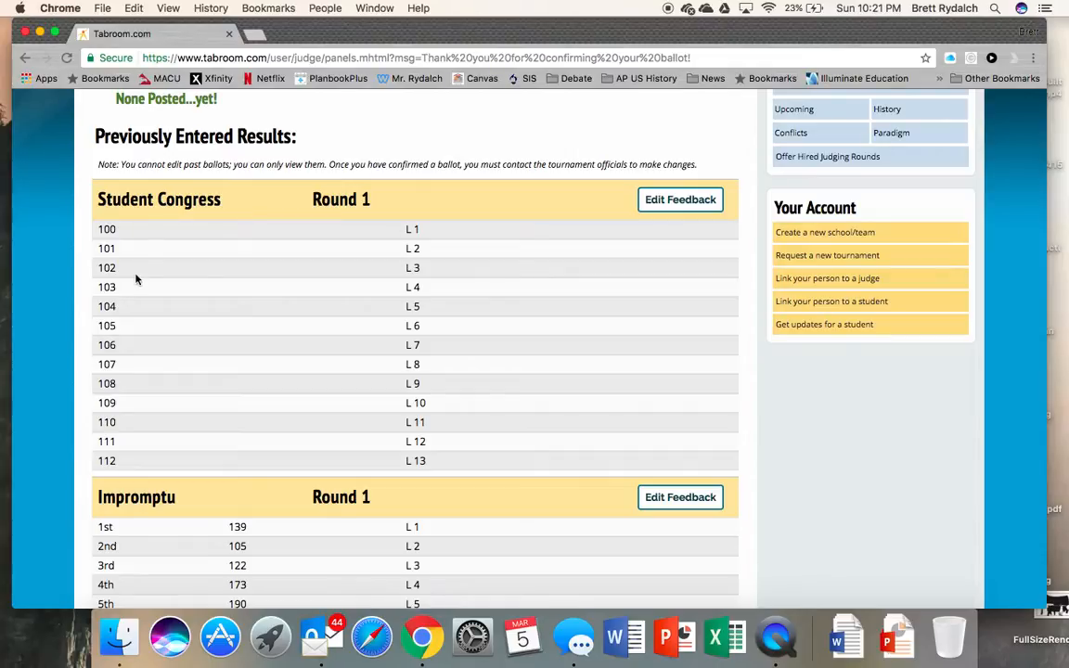
mouse_move(471, 221)
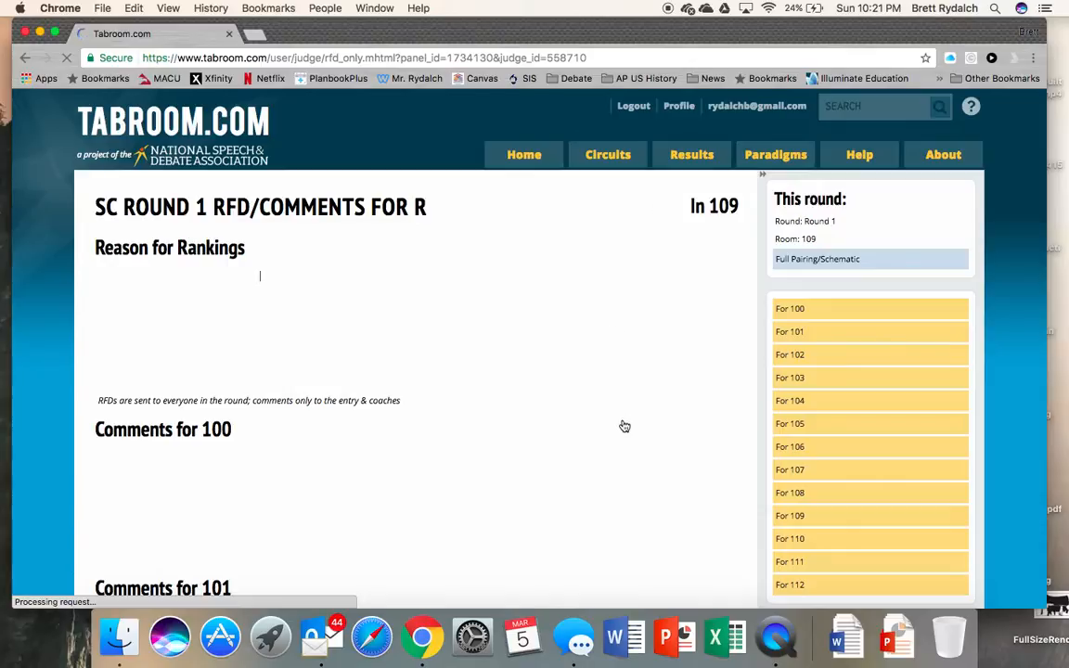
Step: Complete the reason 'You all did great.' and save the RFD with per-entry comments blank
scroll("down", 3)
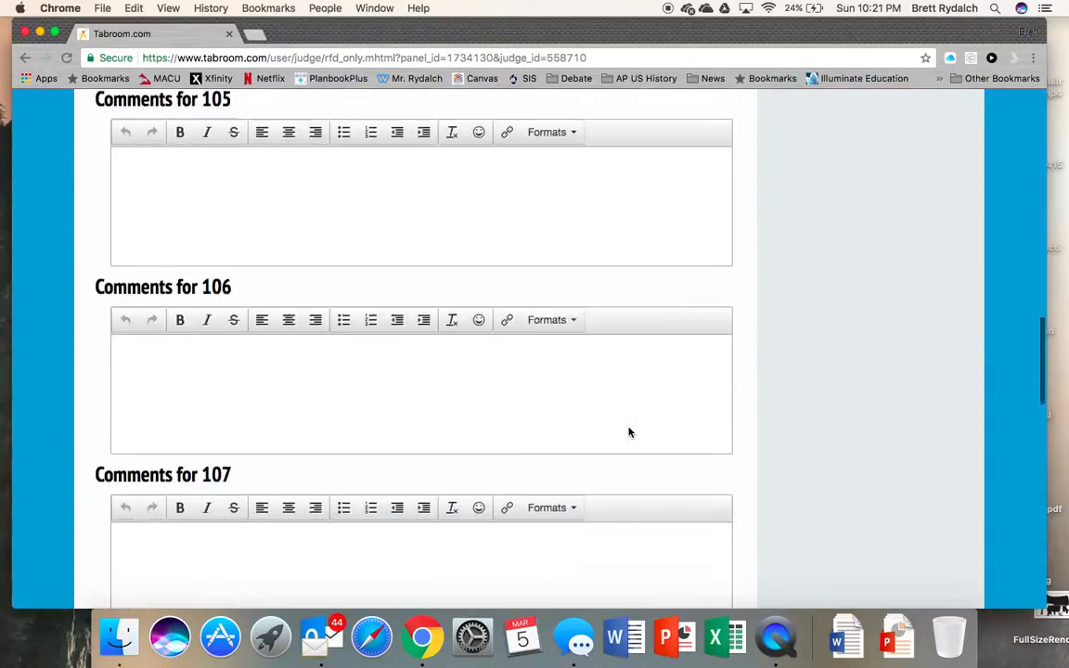
scroll("down", 3)
type("Y")
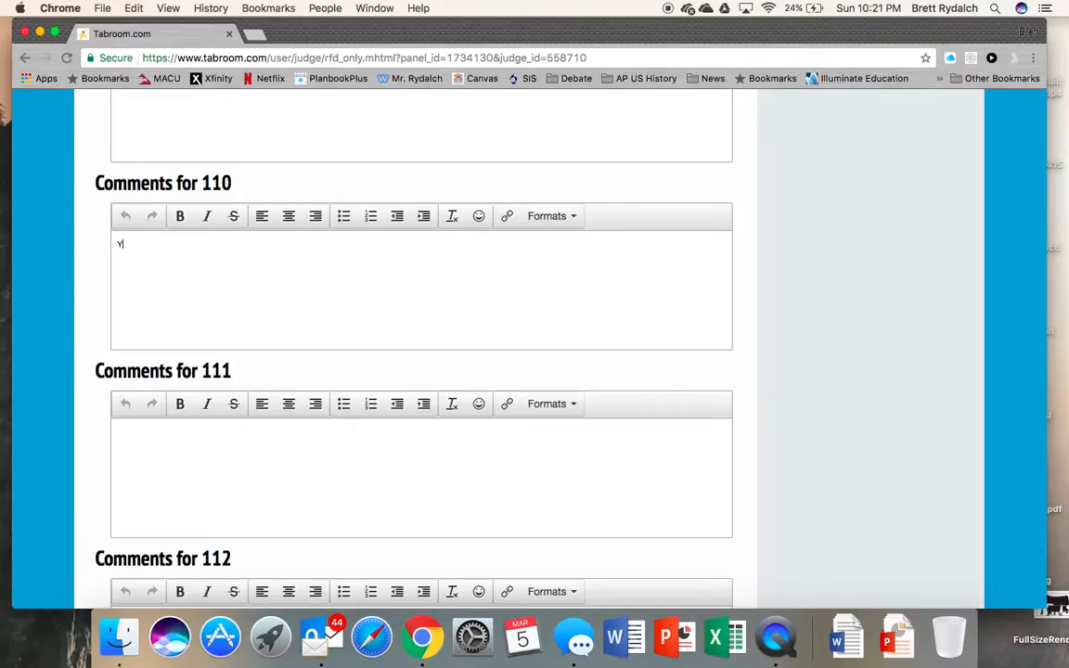
type("ou did great")
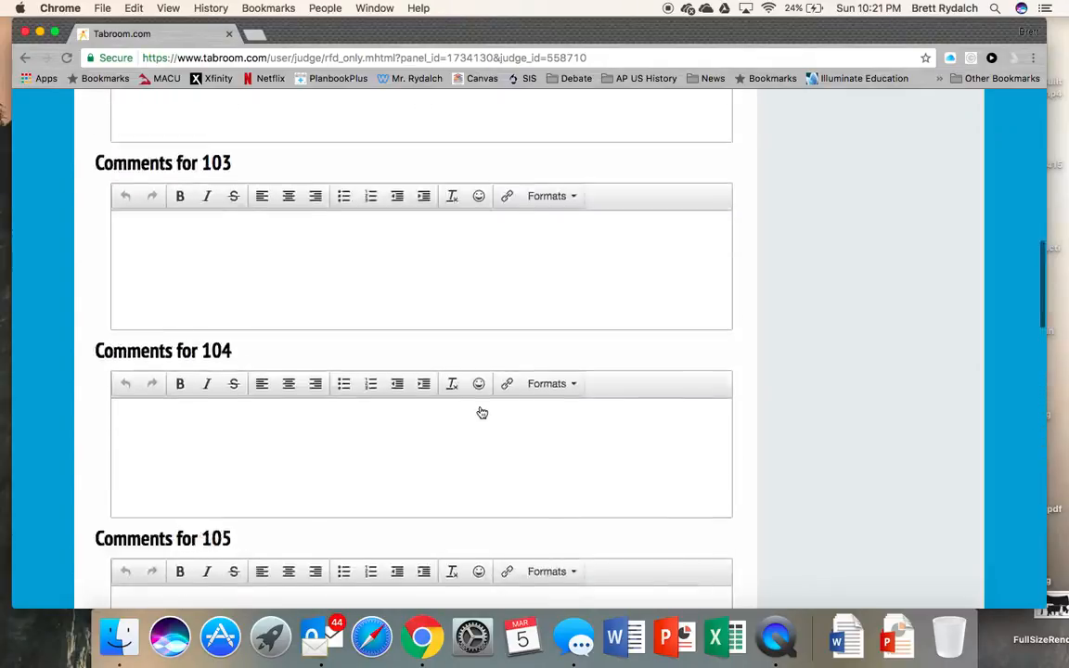
scroll("up", 3)
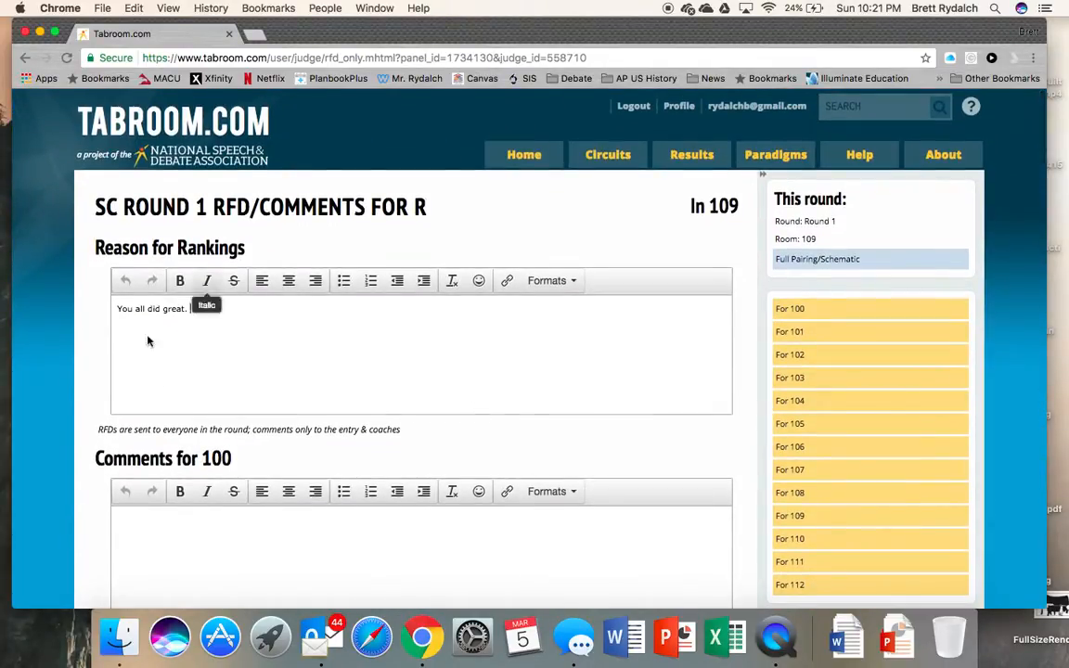
scroll("down", 3)
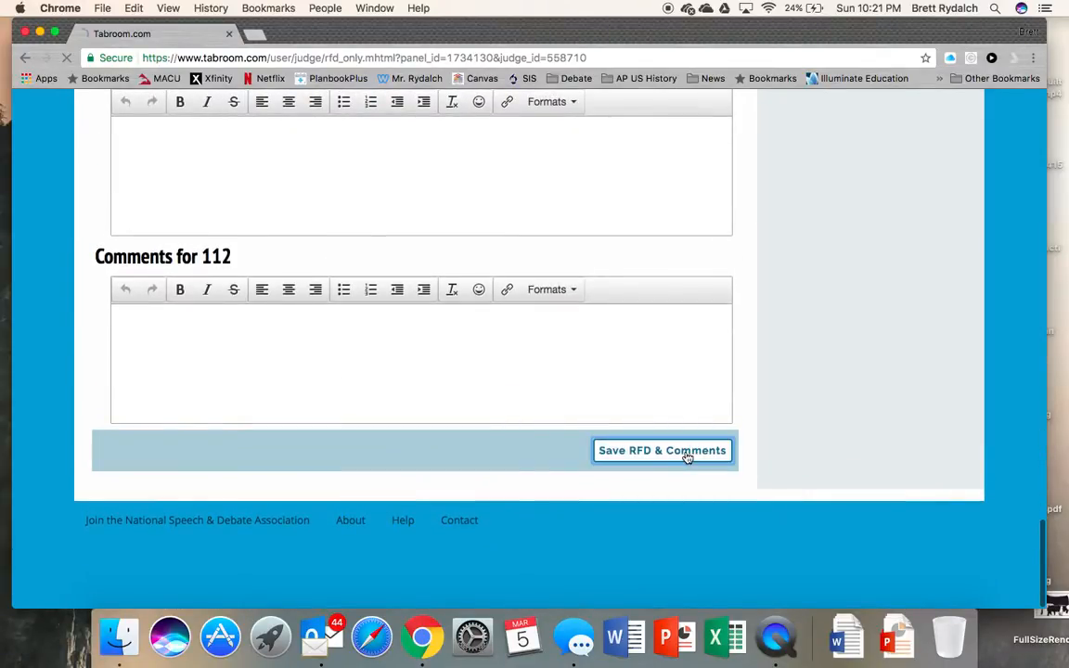
left_click(661, 451)
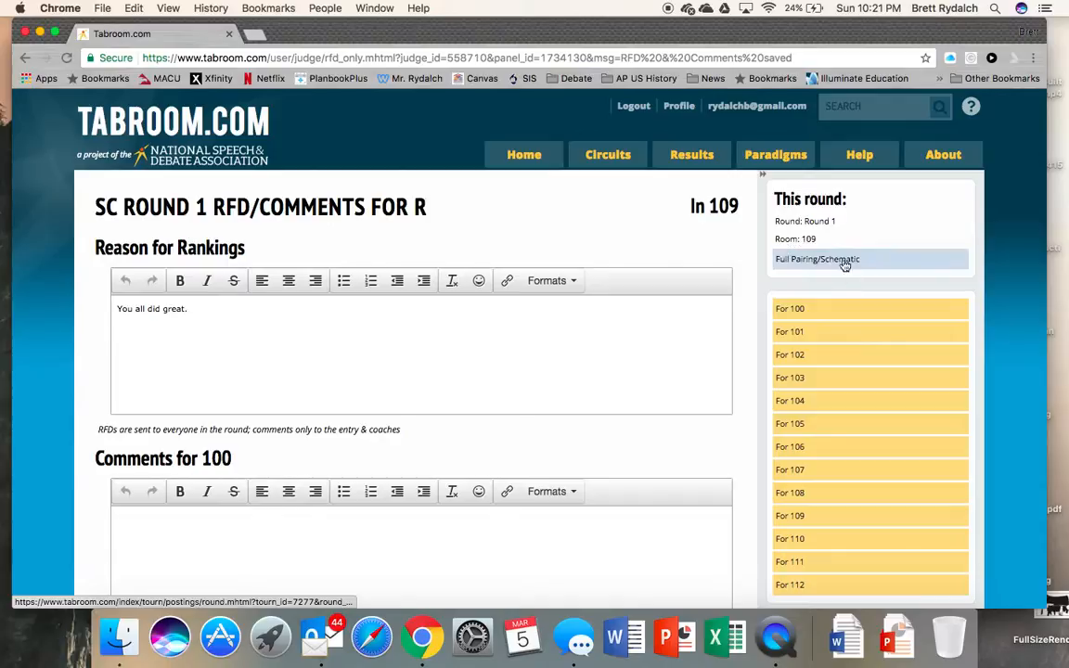
Step: View the full Round 1 pairings, then return to the 3A State Test Tournament judging record
left_click(843, 260)
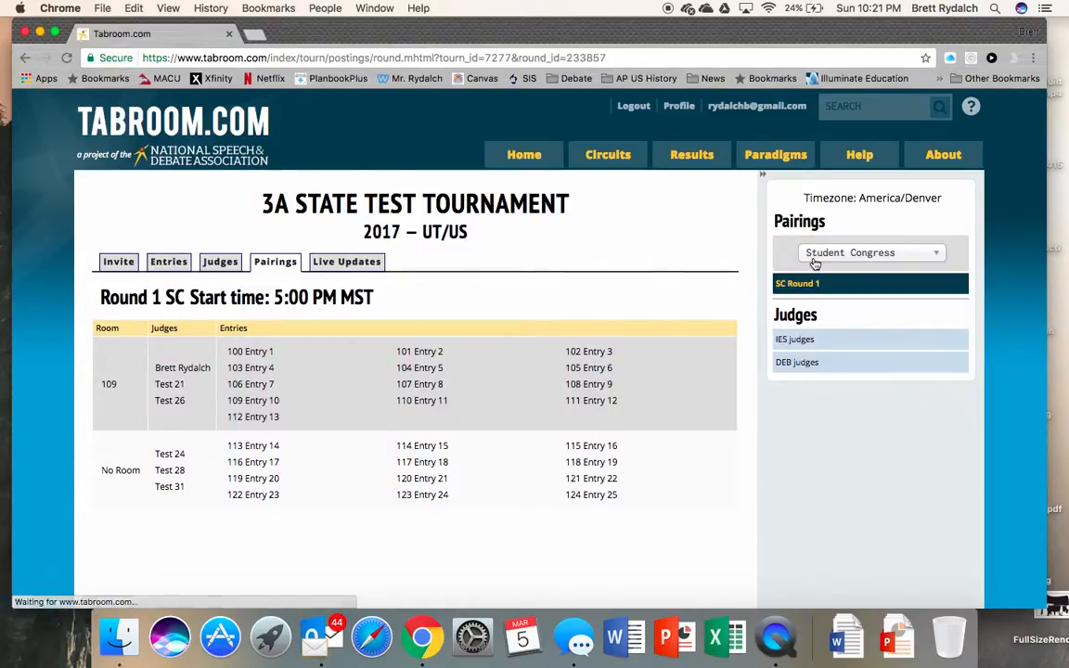
mouse_move(258, 245)
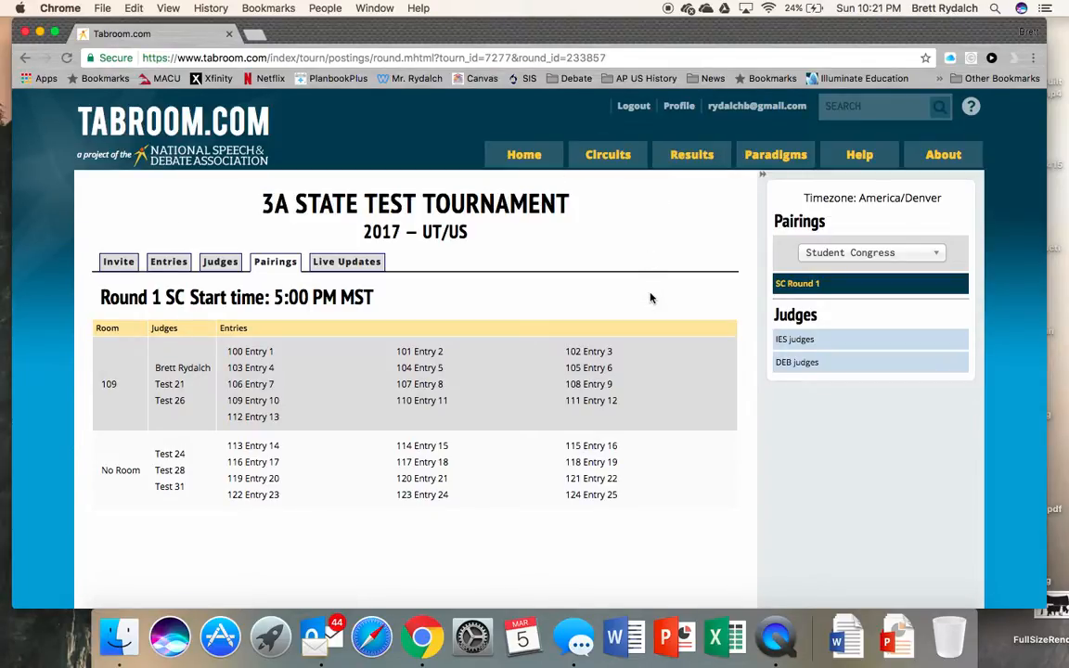
mouse_move(698, 226)
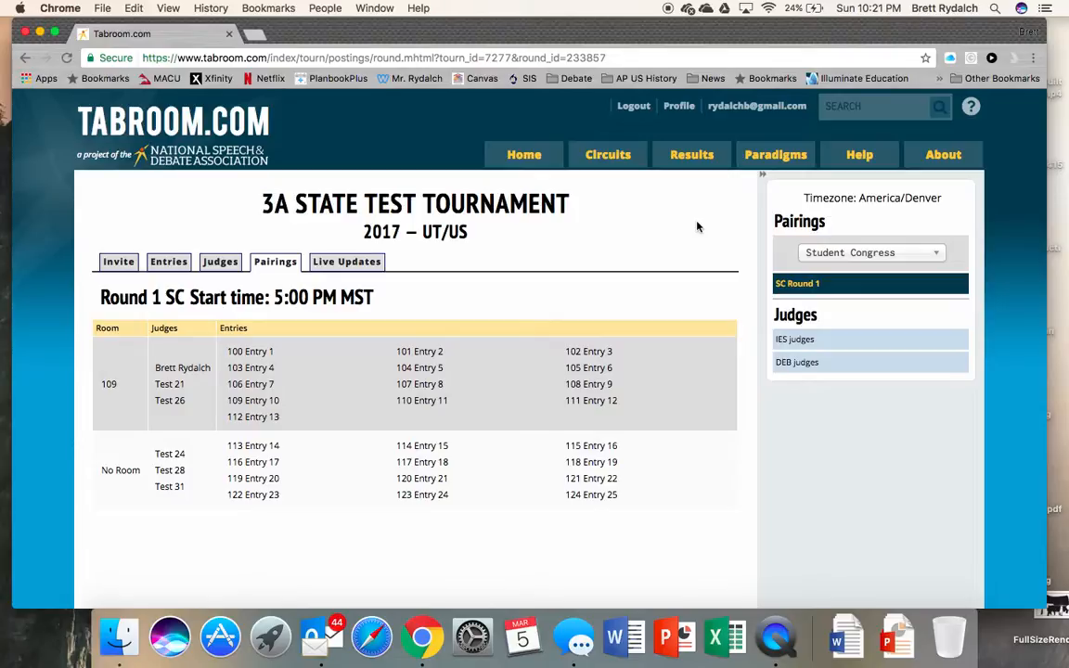
mouse_move(738, 115)
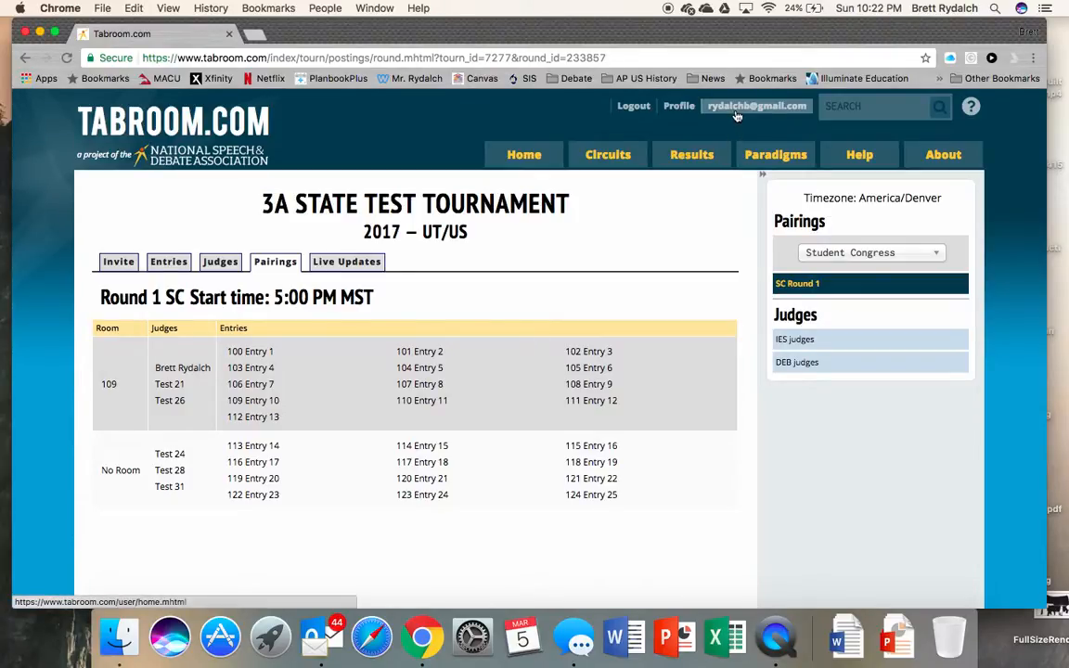
left_click(755, 106)
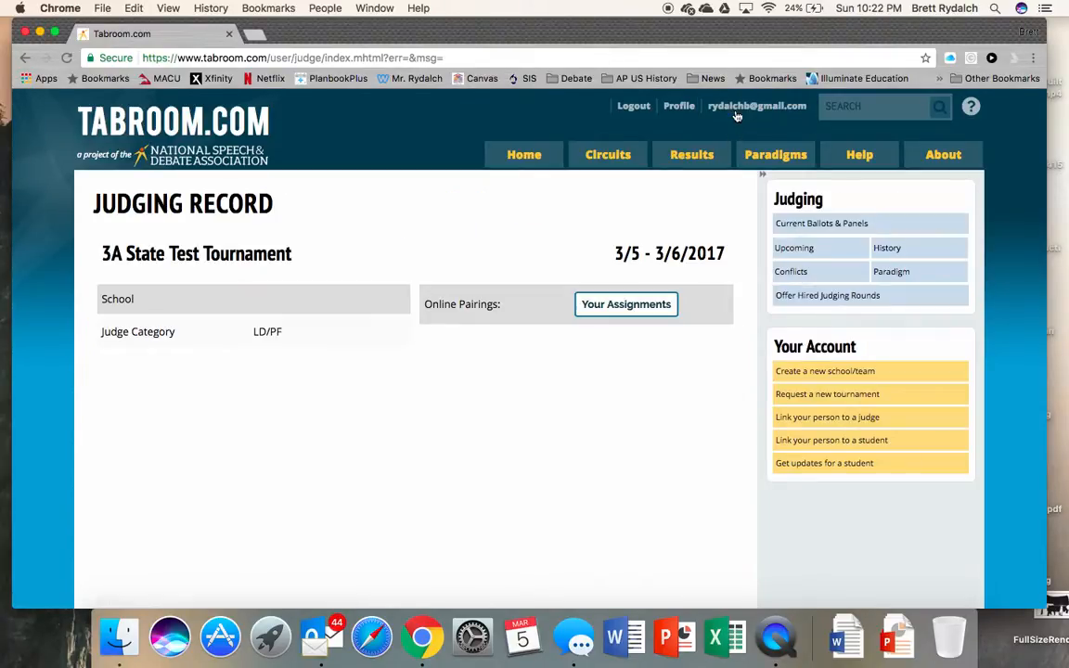
mouse_move(745, 306)
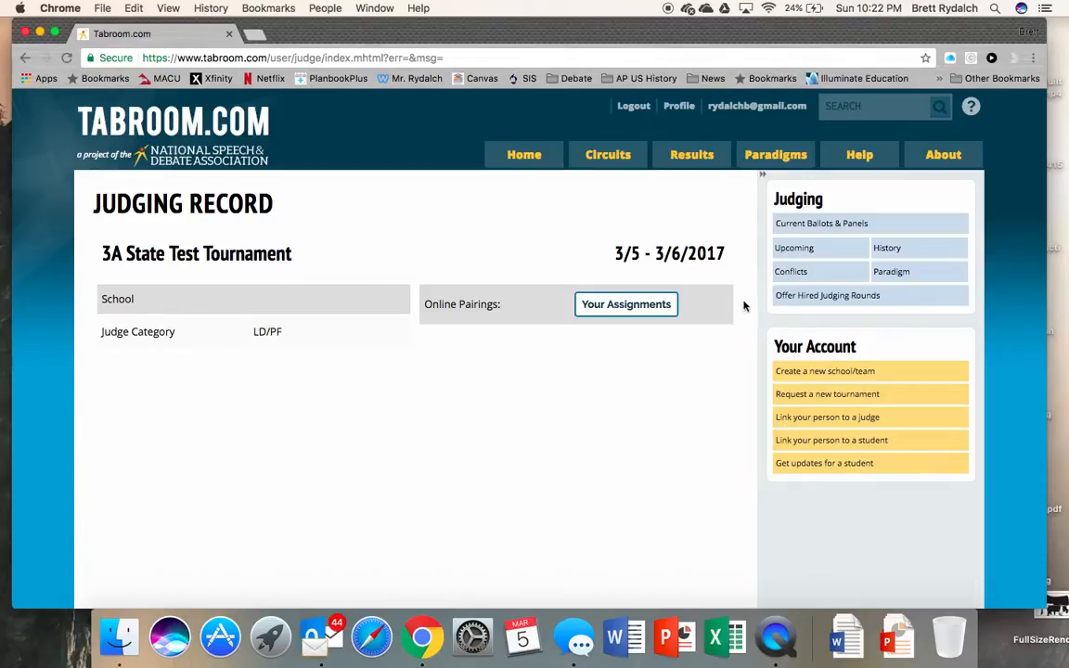
left_click(887, 249)
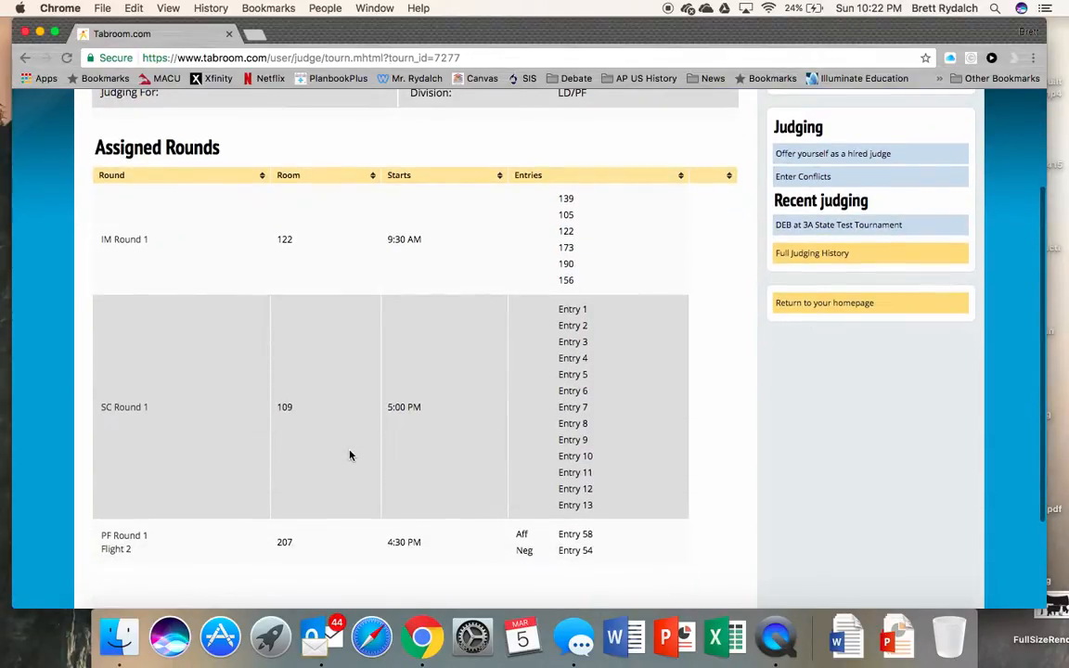
scroll("down", 3)
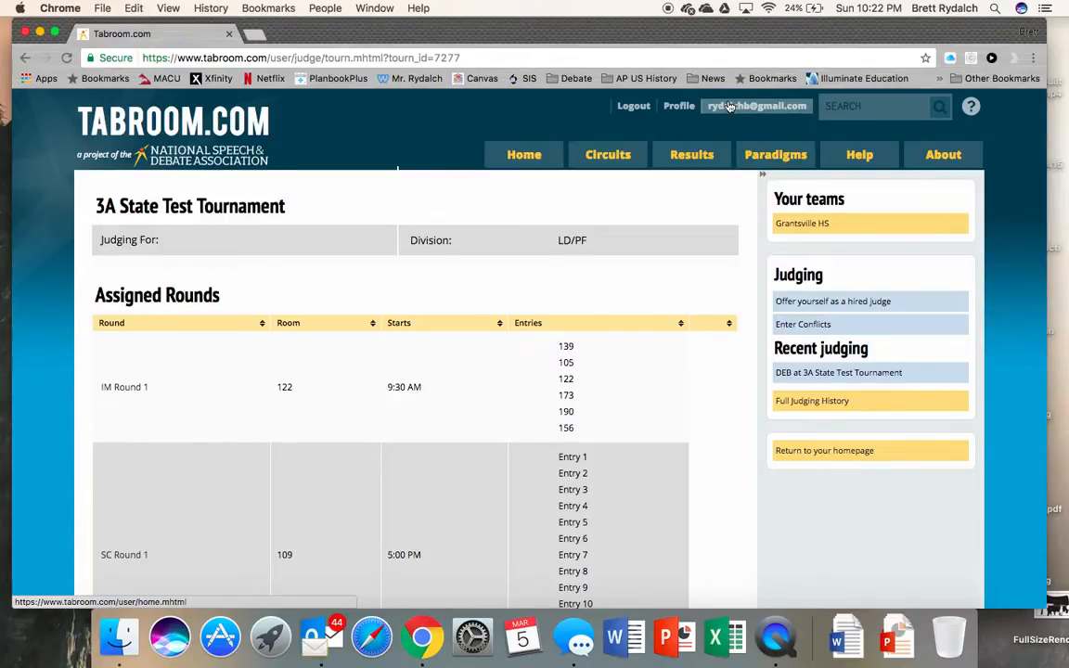
mouse_move(746, 113)
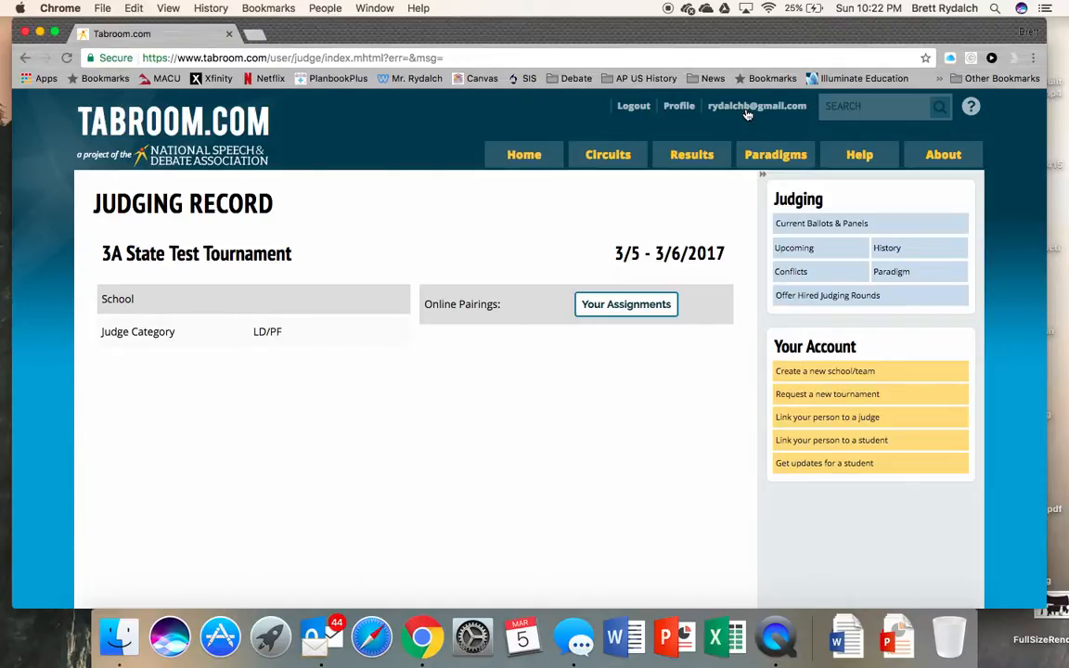
mouse_move(679, 106)
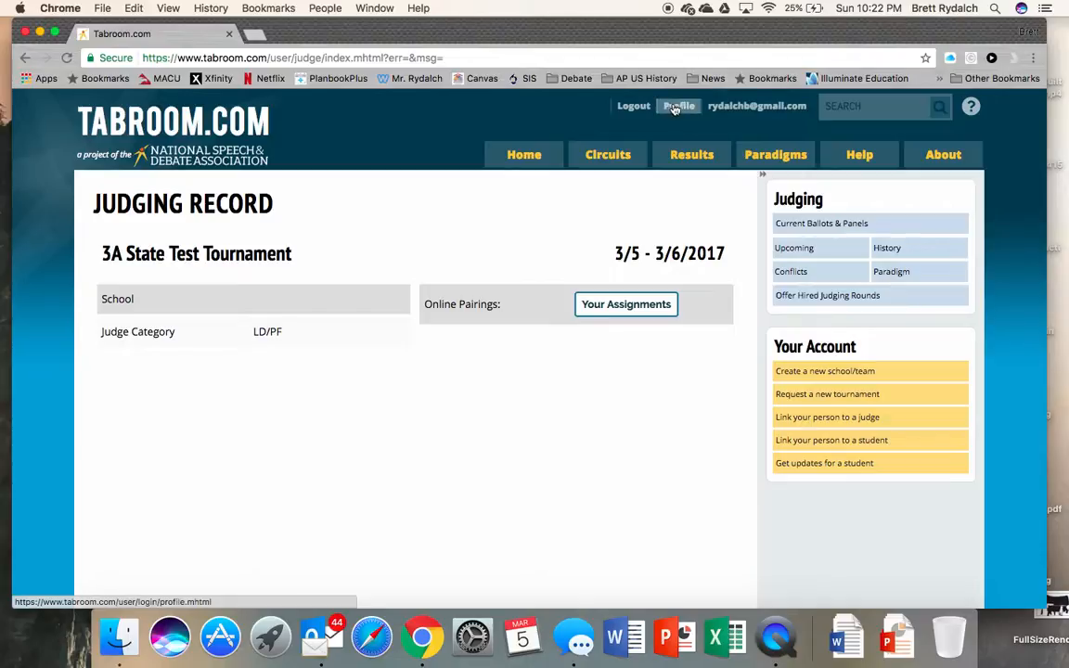